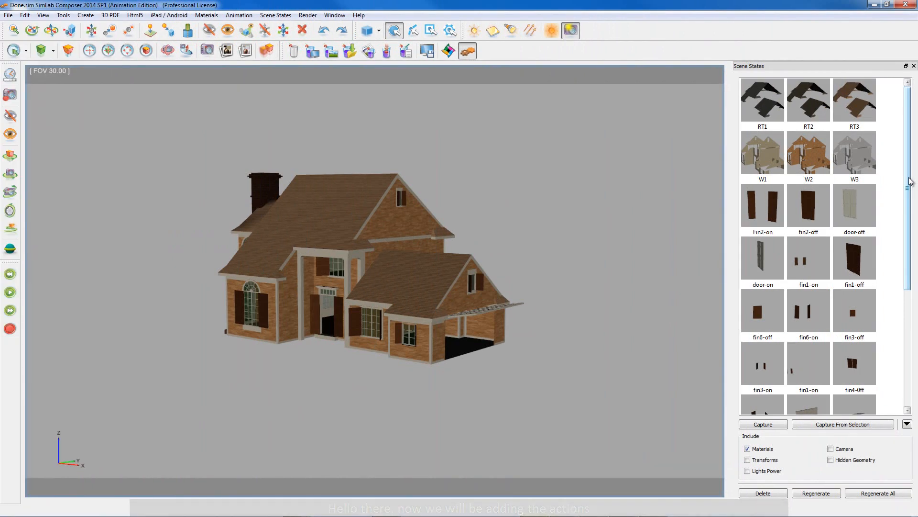
- Zoom the view from the whole house in to the front entrance door and shutters
{"action": "left_click", "coordinate": [762, 153]}
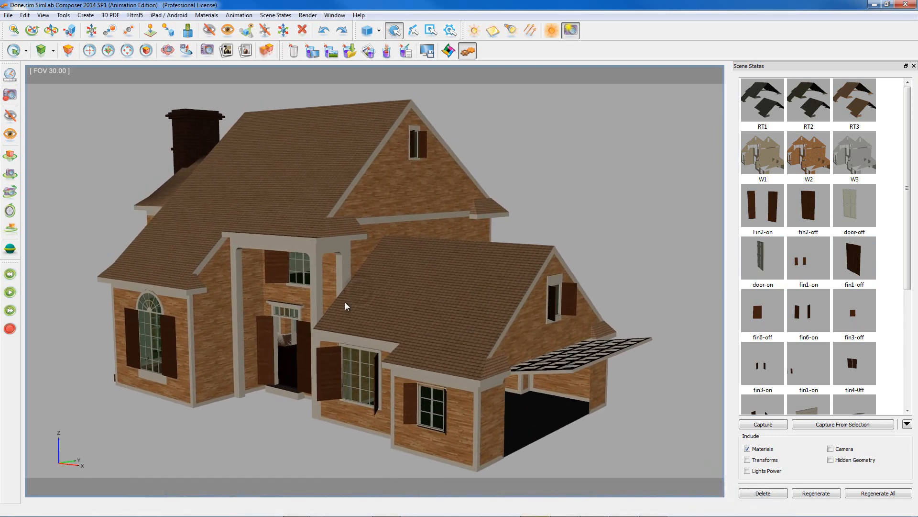
{"action": "left_click", "coordinate": [853, 257]}
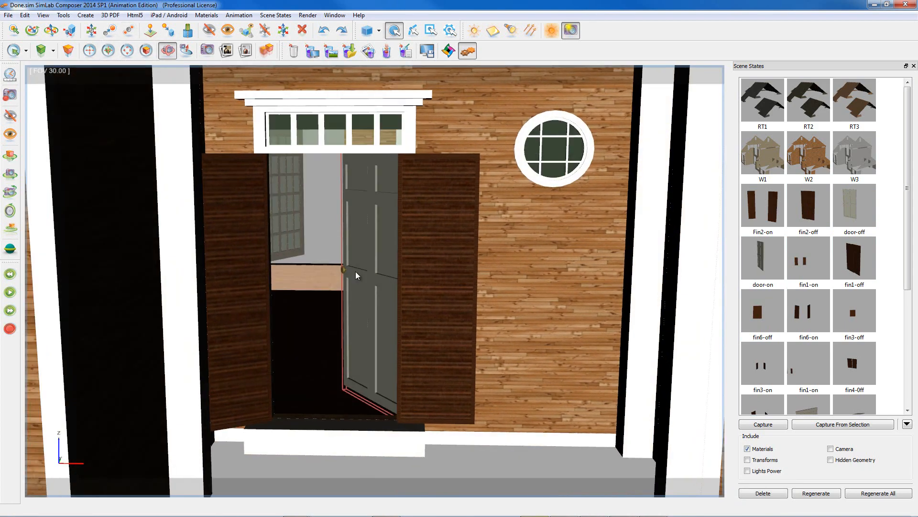
- Regenerate the door-off and door-on scene state previews from the close-up entrance view
{"action": "left_click", "coordinate": [854, 205]}
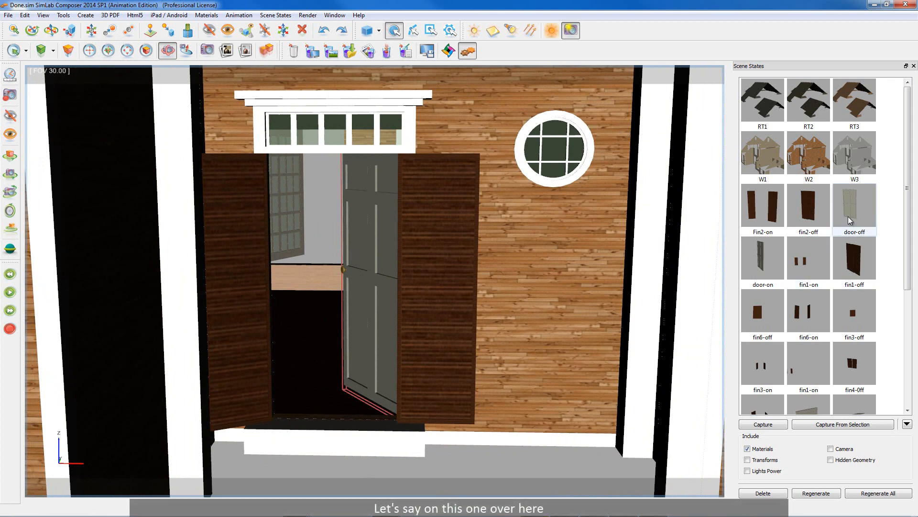
{"action": "left_click", "coordinate": [854, 206]}
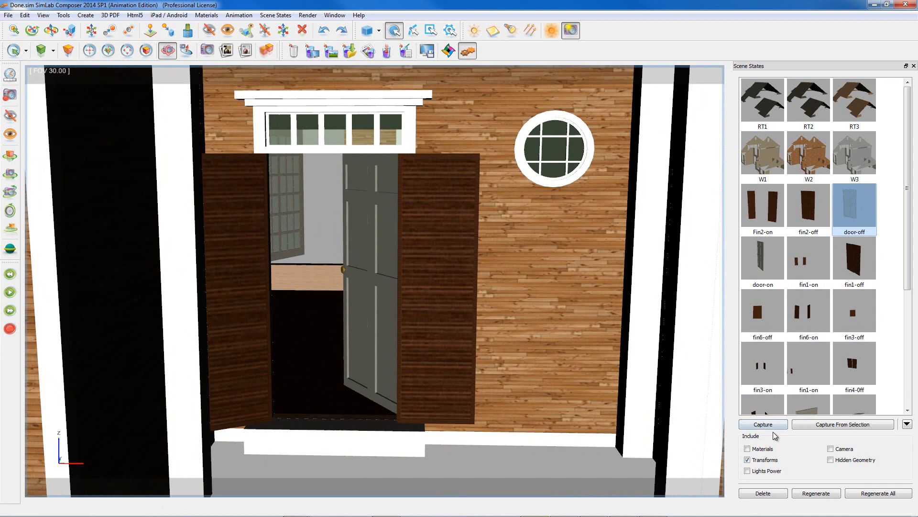
{"action": "left_click", "coordinate": [815, 493]}
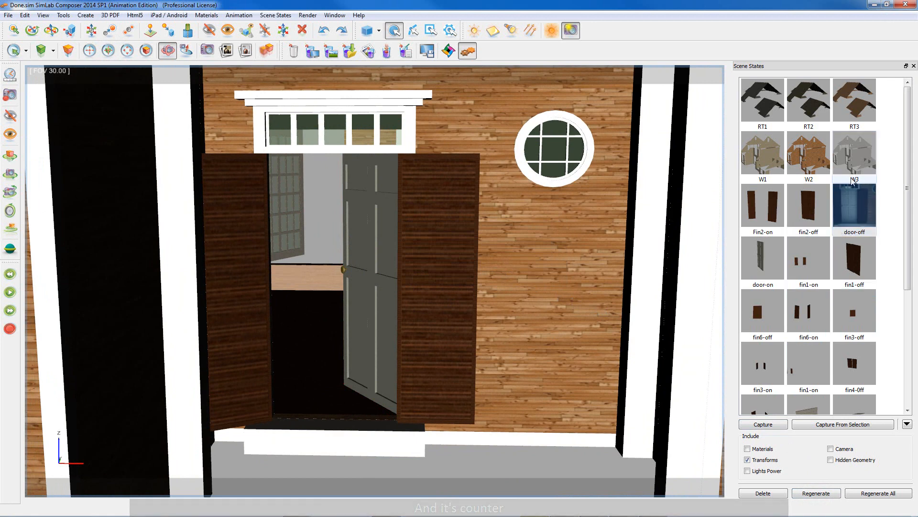
{"action": "left_click", "coordinate": [762, 262]}
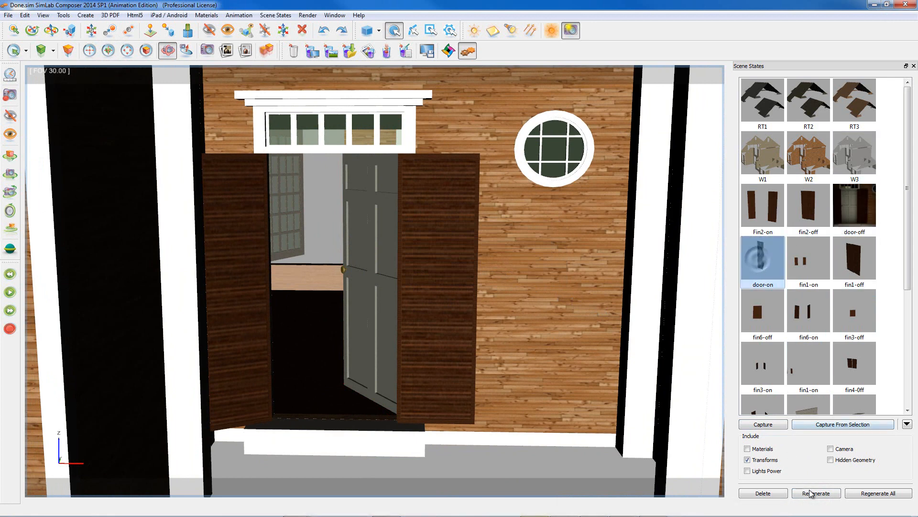
{"action": "left_click", "coordinate": [815, 493]}
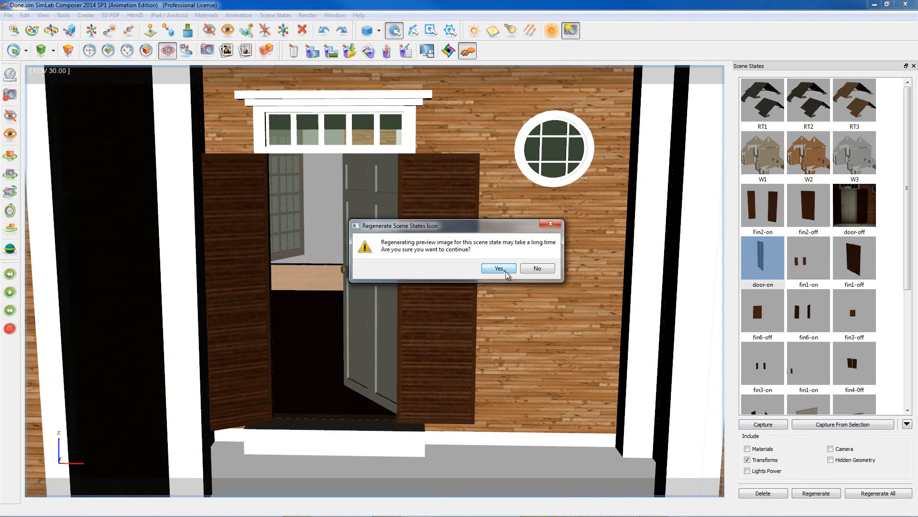
{"action": "left_click", "coordinate": [497, 268]}
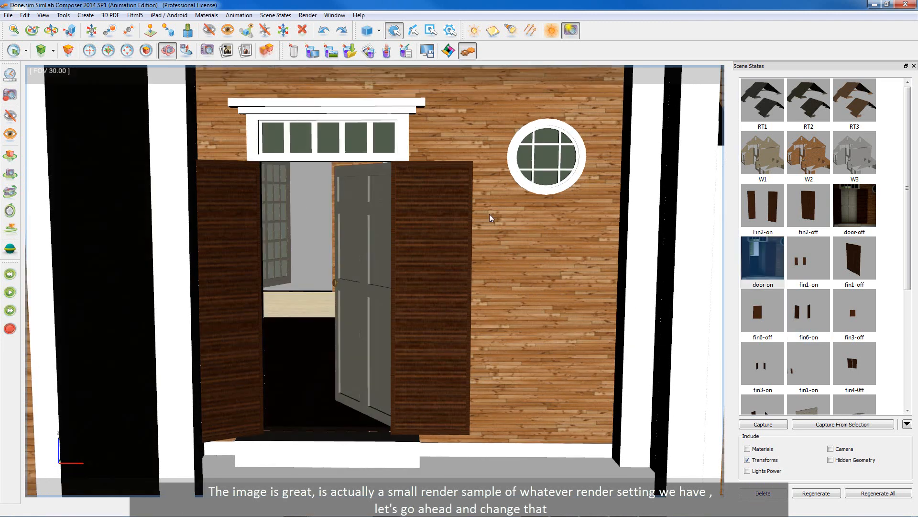
{"action": "mouse_move", "coordinate": [405, 51]}
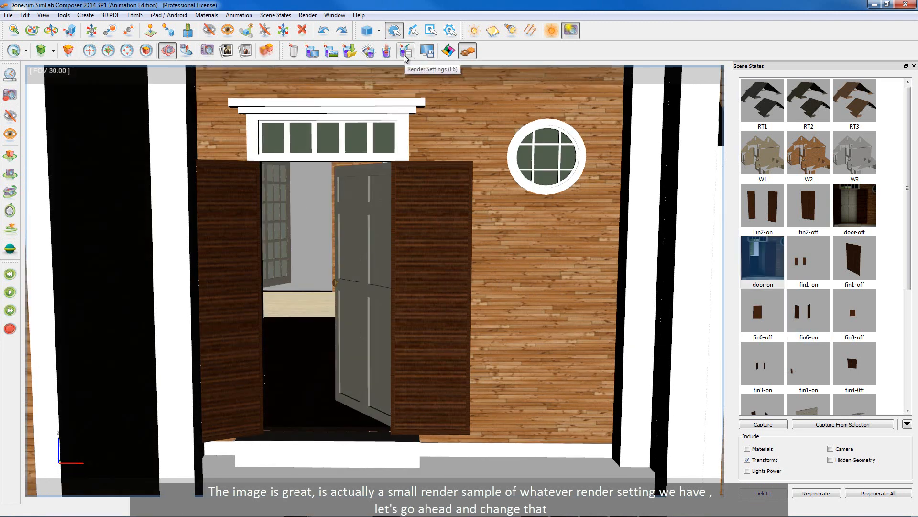
- Light the render preview with the Default HDRI environment and raise its brightness
{"action": "left_click", "coordinate": [405, 51]}
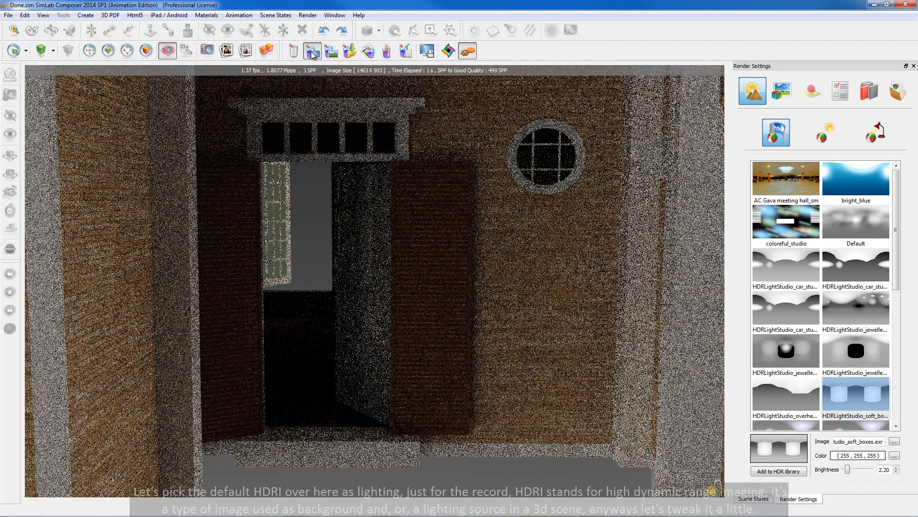
{"action": "left_click", "coordinate": [856, 224]}
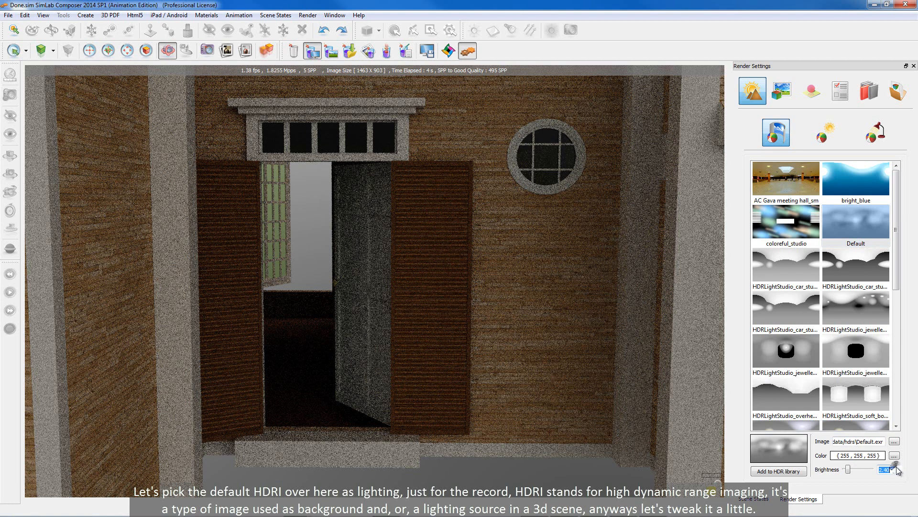
{"action": "left_click", "coordinate": [896, 467]}
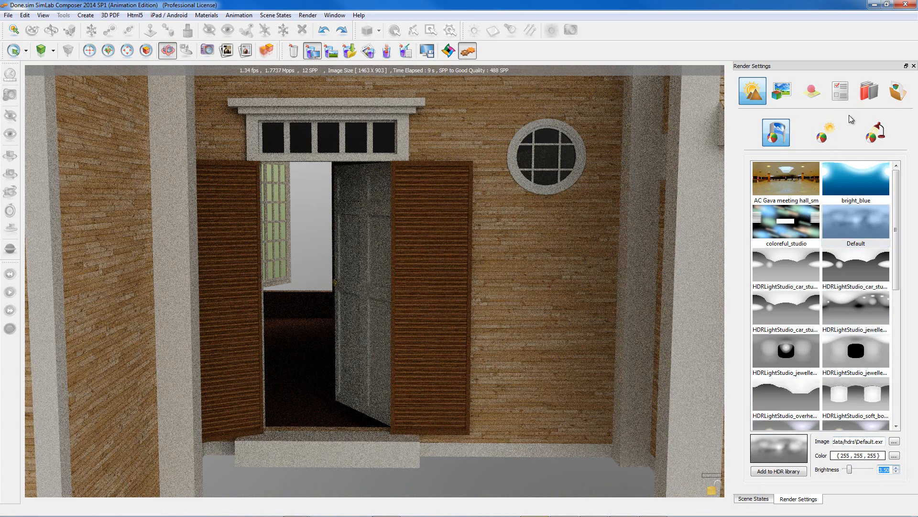
{"action": "left_click", "coordinate": [840, 91]}
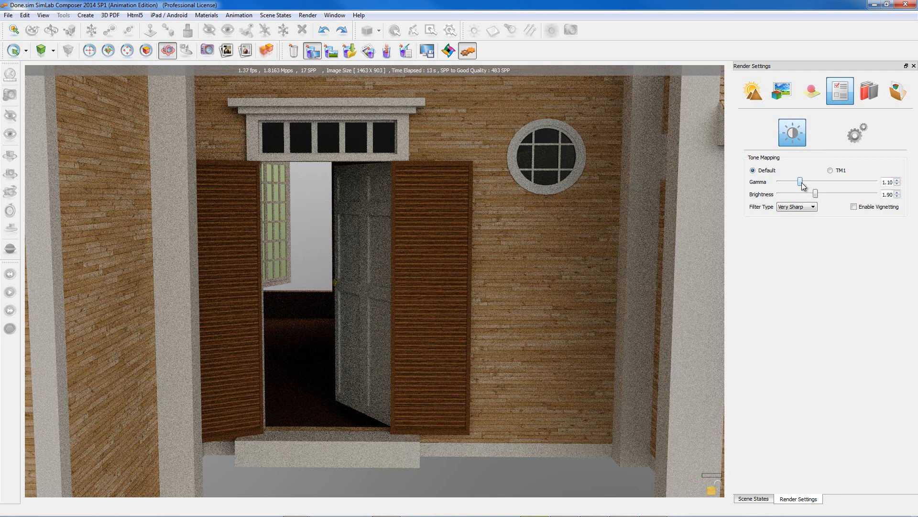
- Set tone mapping gamma to 1.10, brightness to 4.20, and enable vignetting
{"action": "left_click_drag", "start_coordinate": [803, 182], "coordinate": [791, 182]}
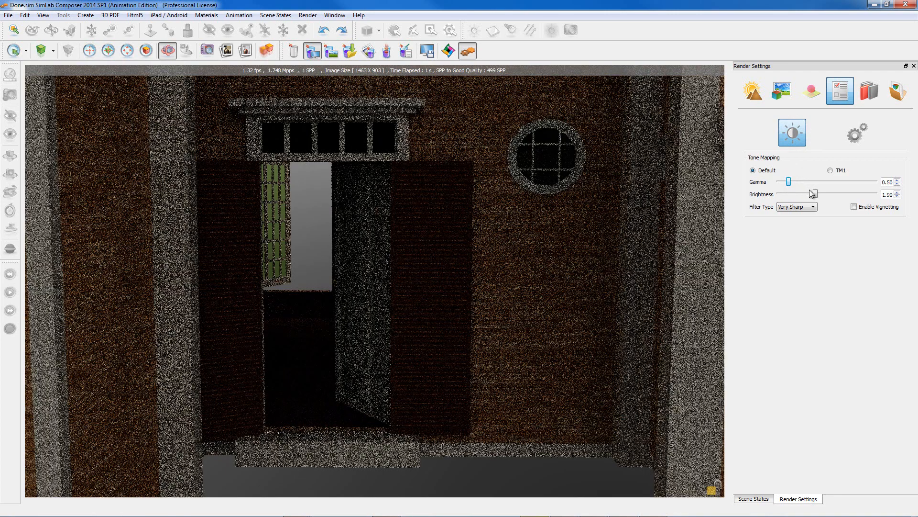
{"action": "left_click_drag", "start_coordinate": [811, 194], "coordinate": [849, 194]}
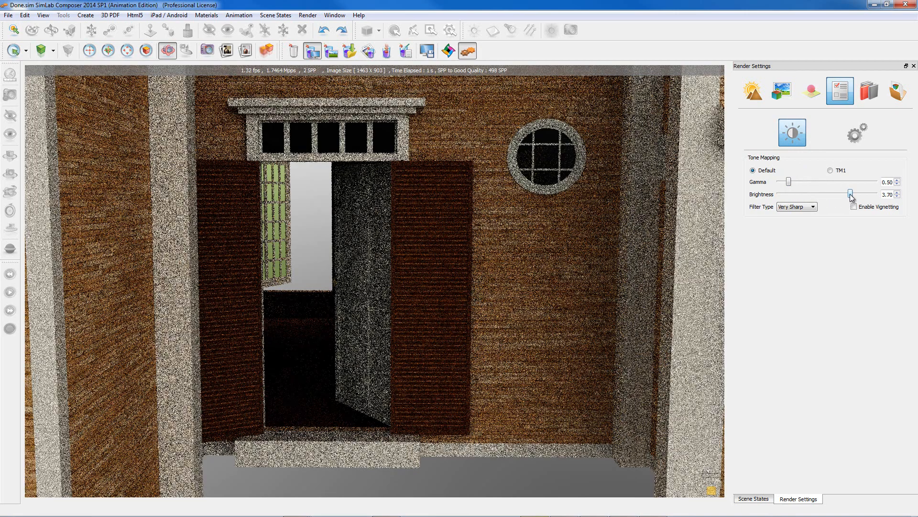
{"action": "left_click_drag", "start_coordinate": [850, 193], "coordinate": [860, 194]}
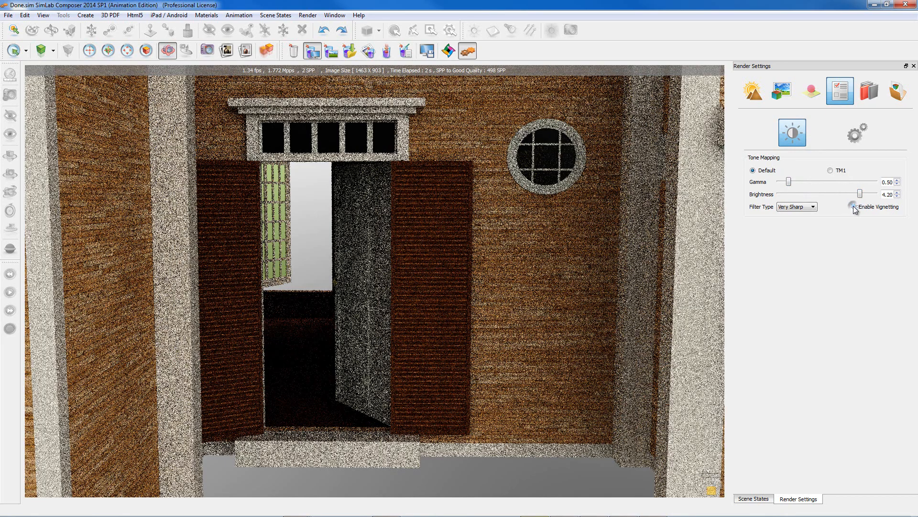
{"action": "left_click", "coordinate": [854, 206]}
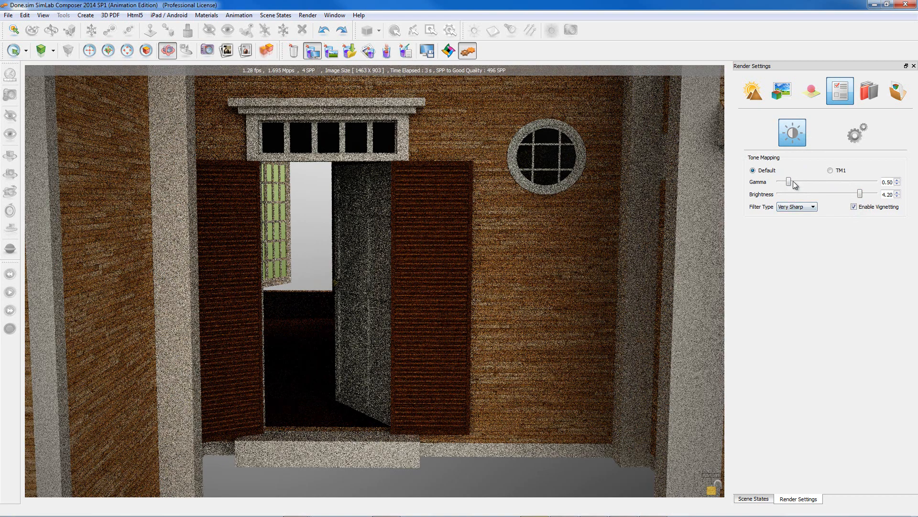
{"action": "left_click_drag", "start_coordinate": [788, 182], "coordinate": [802, 182]}
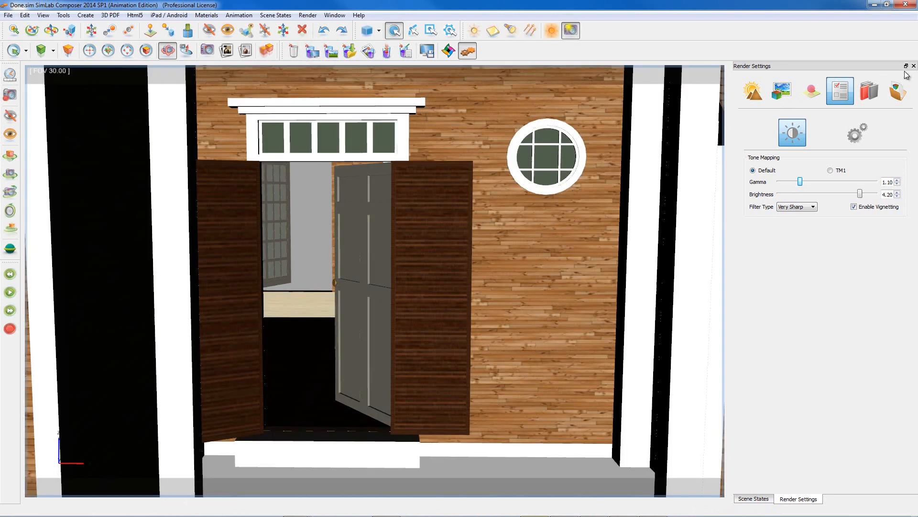
- Re-render the door-off and door-on thumbnails with the brighter lighting
{"action": "left_click", "coordinate": [754, 498]}
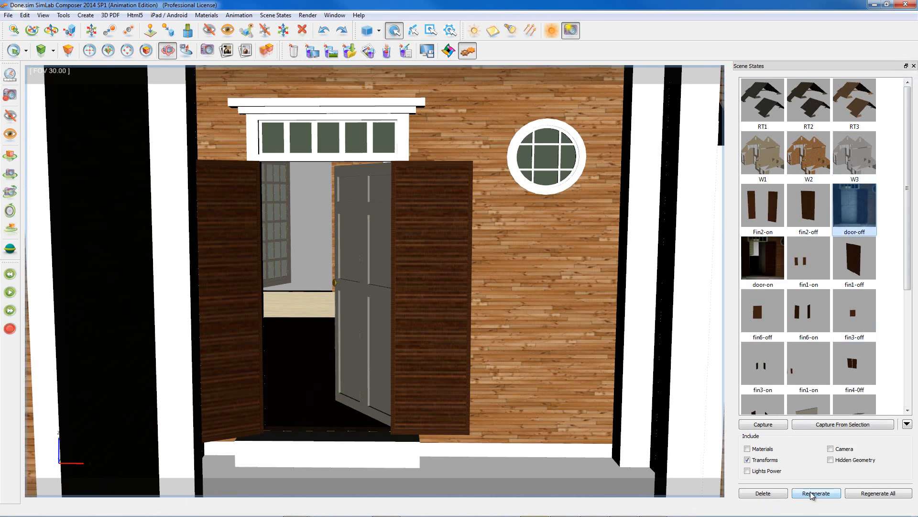
{"action": "left_click", "coordinate": [816, 492]}
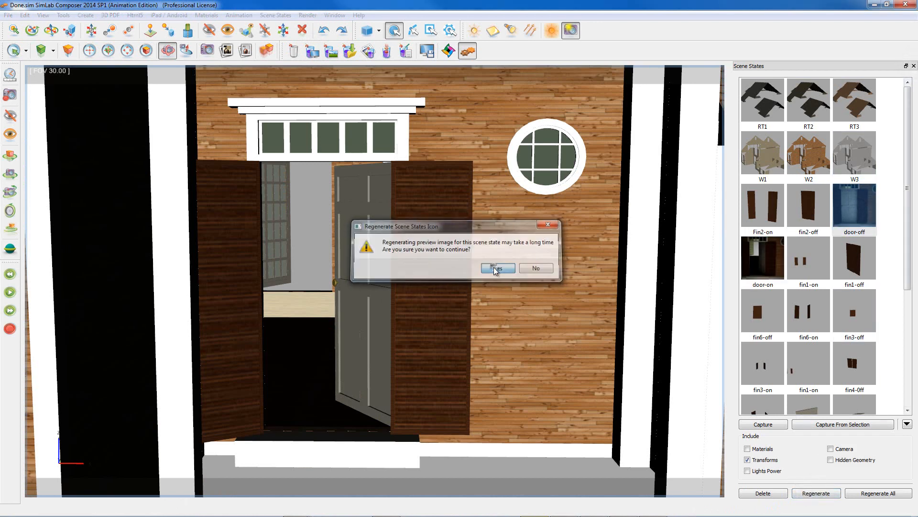
{"action": "left_click", "coordinate": [496, 267]}
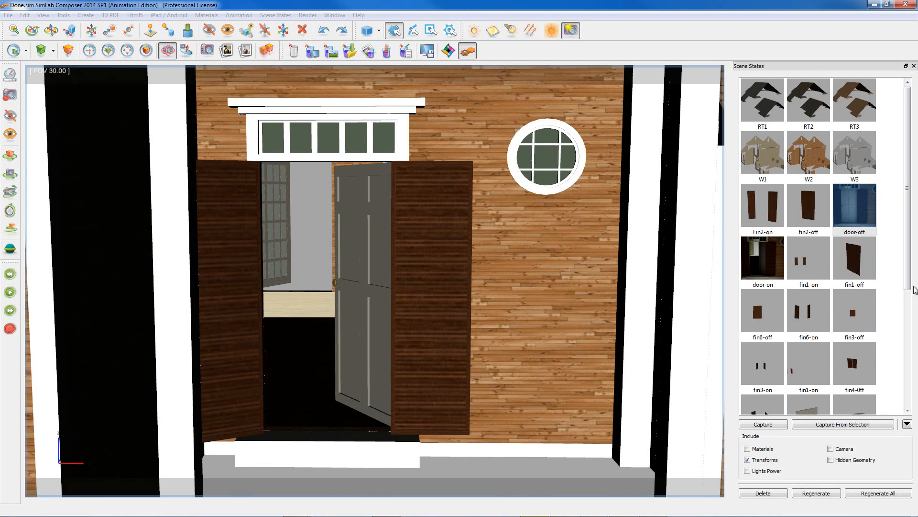
{"action": "left_click", "coordinate": [762, 261]}
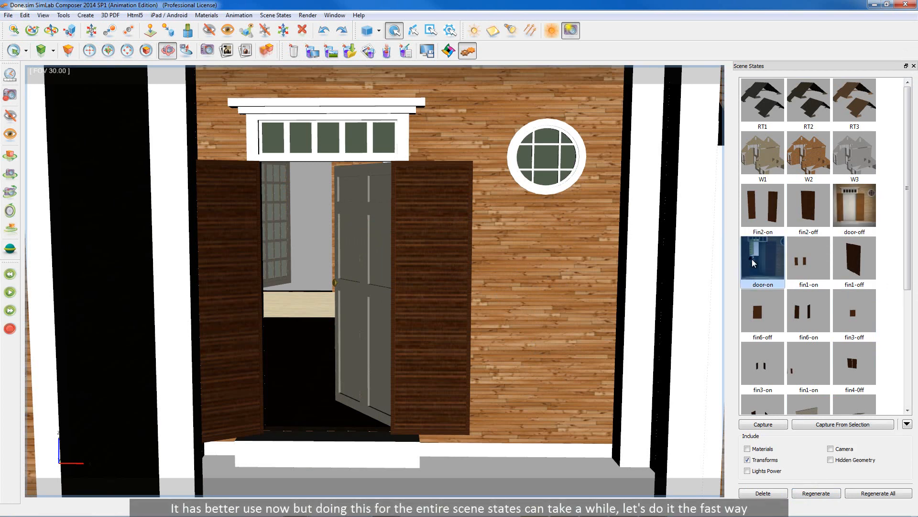
{"action": "left_click", "coordinate": [816, 492]}
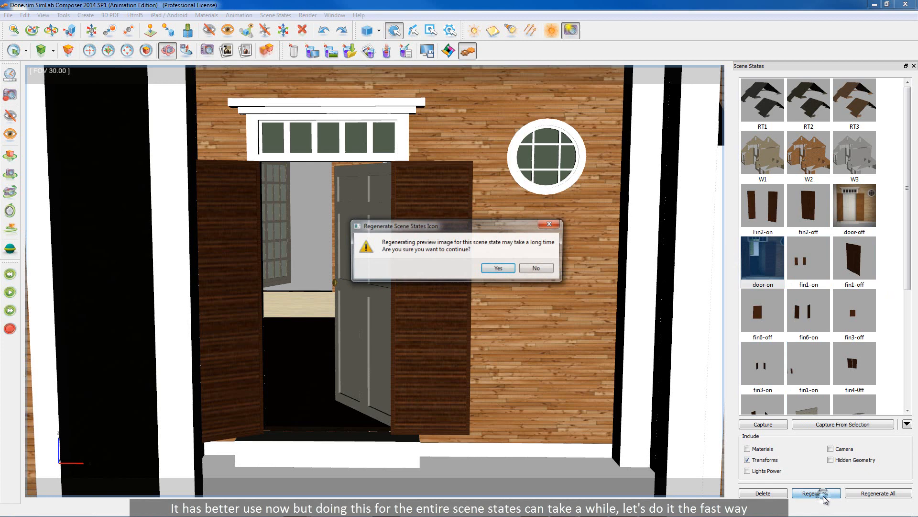
{"action": "left_click", "coordinate": [496, 268]}
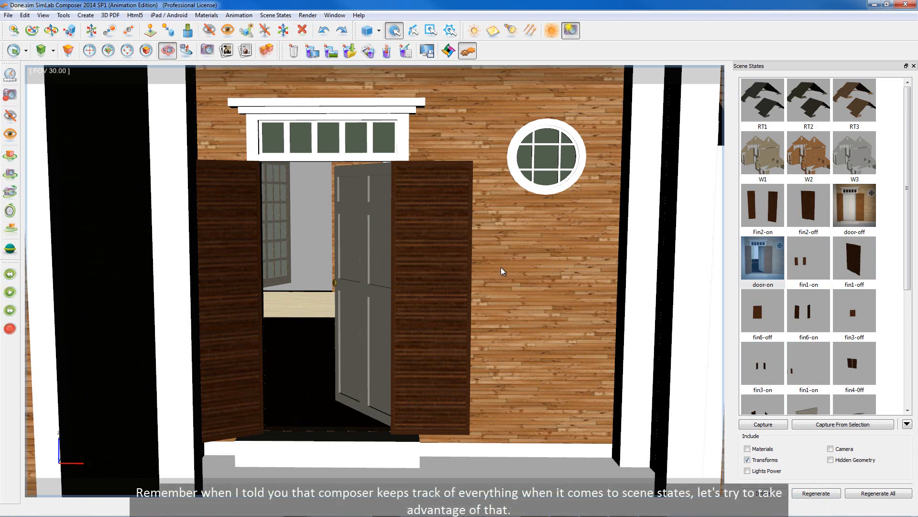
{"action": "mouse_move", "coordinate": [689, 193]}
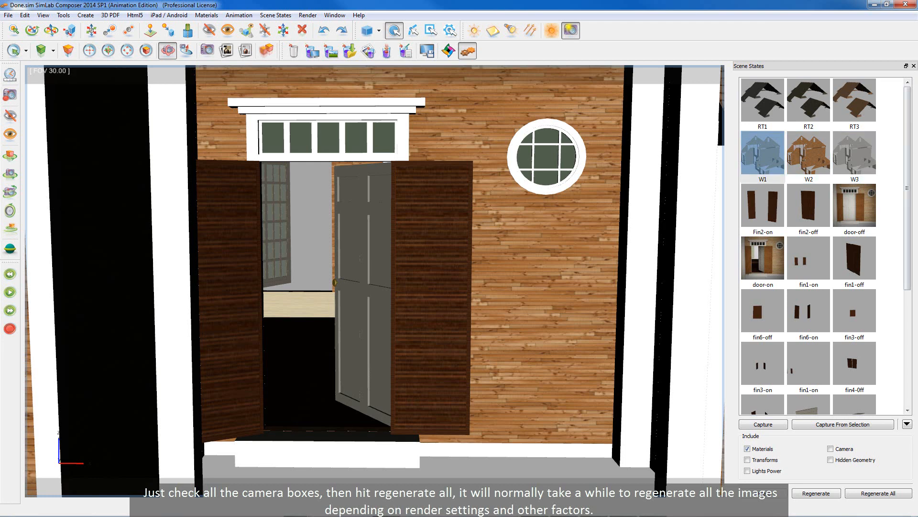
- Include the camera in the scene states and regenerate all preview thumbnails
{"action": "left_click", "coordinate": [762, 99]}
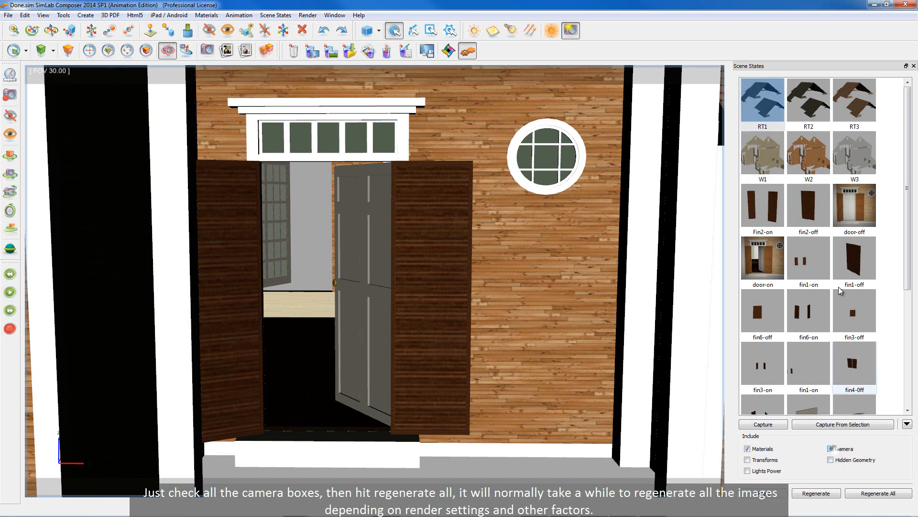
{"action": "left_click", "coordinate": [808, 99]}
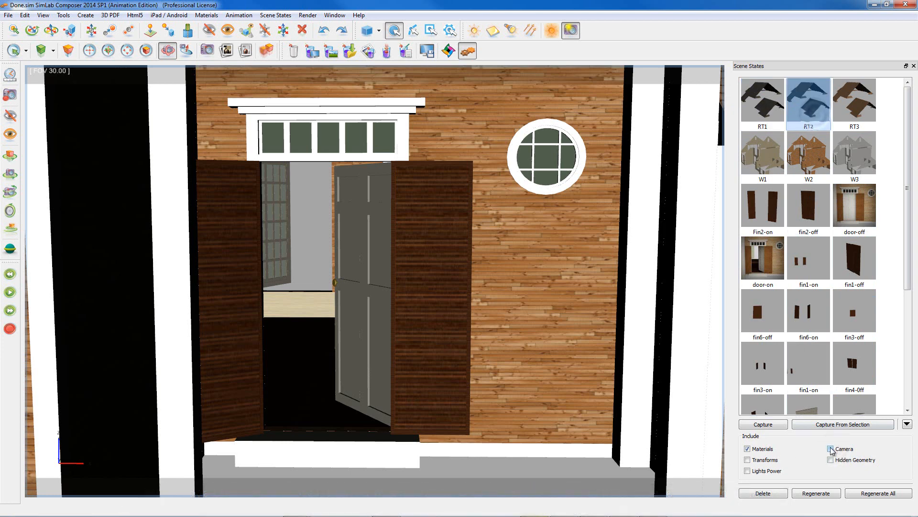
{"action": "left_click", "coordinate": [854, 99]}
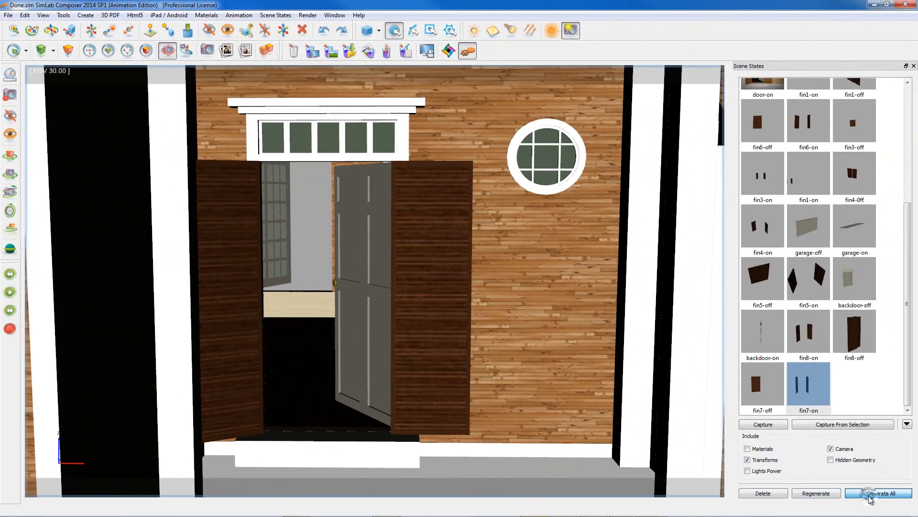
{"action": "left_click", "coordinate": [878, 493]}
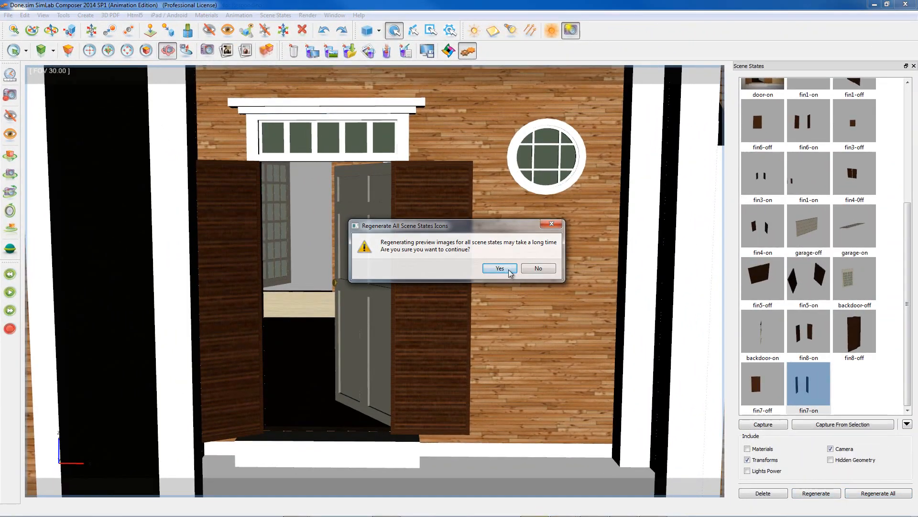
{"action": "left_click", "coordinate": [499, 268]}
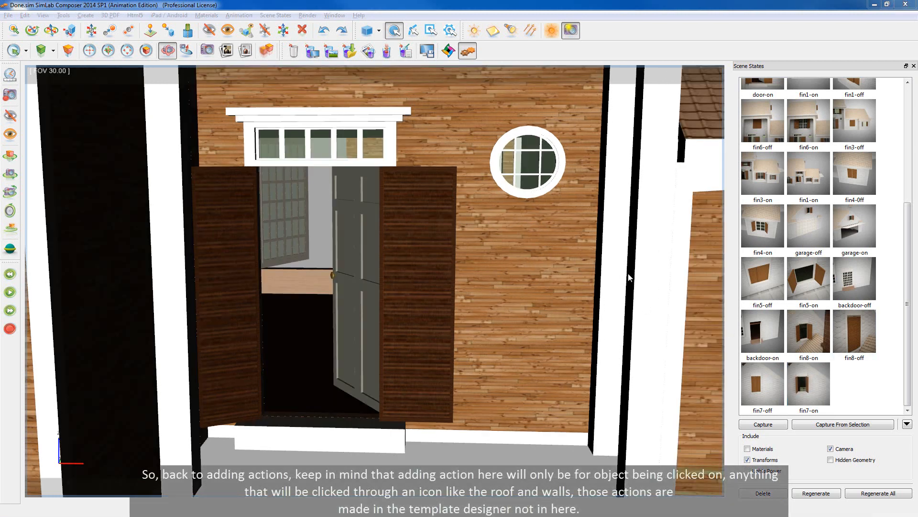
- Apply fin4-on, then fin5-on to show the window with open shutters
{"action": "left_click", "coordinate": [854, 331]}
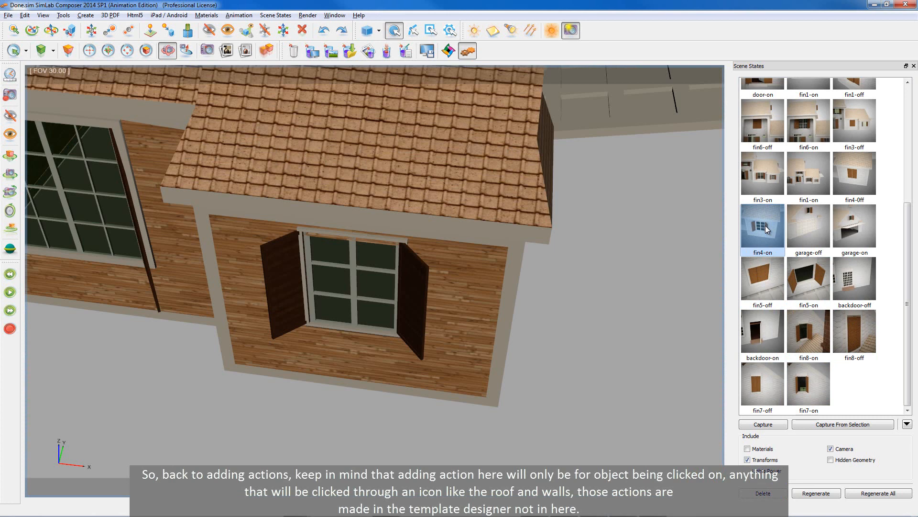
{"action": "mouse_move", "coordinate": [770, 212]}
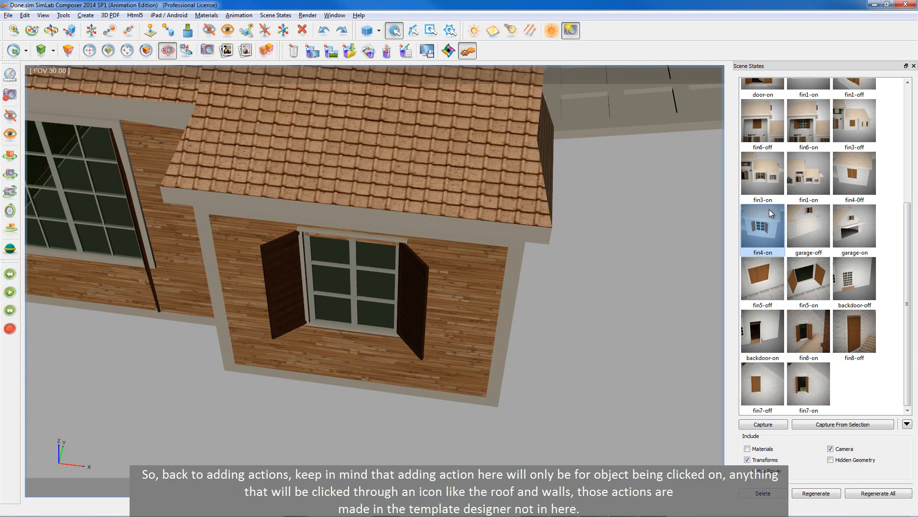
{"action": "left_click", "coordinate": [808, 280]}
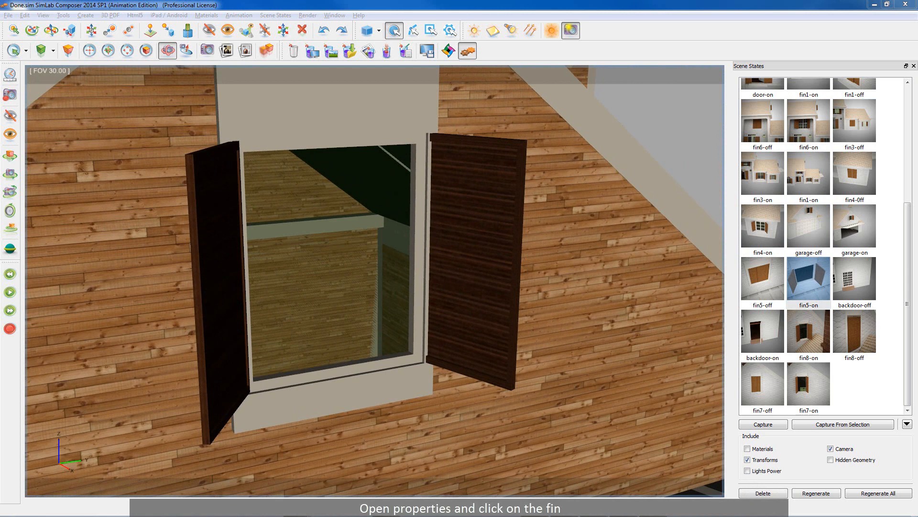
{"action": "mouse_move", "coordinate": [616, 67]}
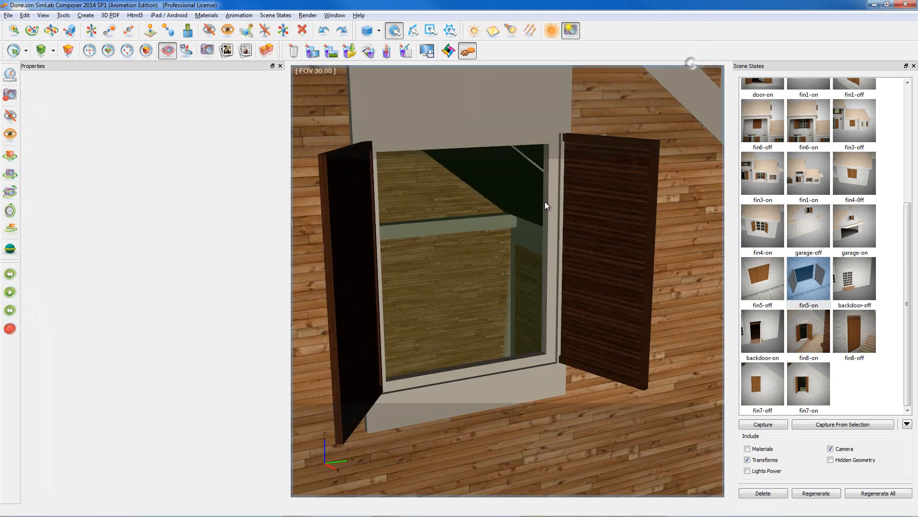
- Select the right shutter fin-5 and open its Action settings
{"action": "left_click", "coordinate": [608, 263]}
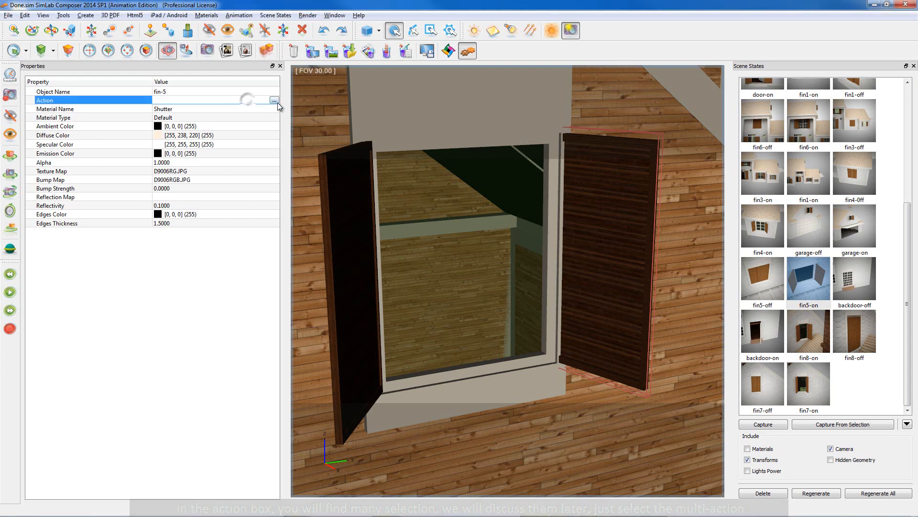
{"action": "left_click", "coordinate": [273, 100]}
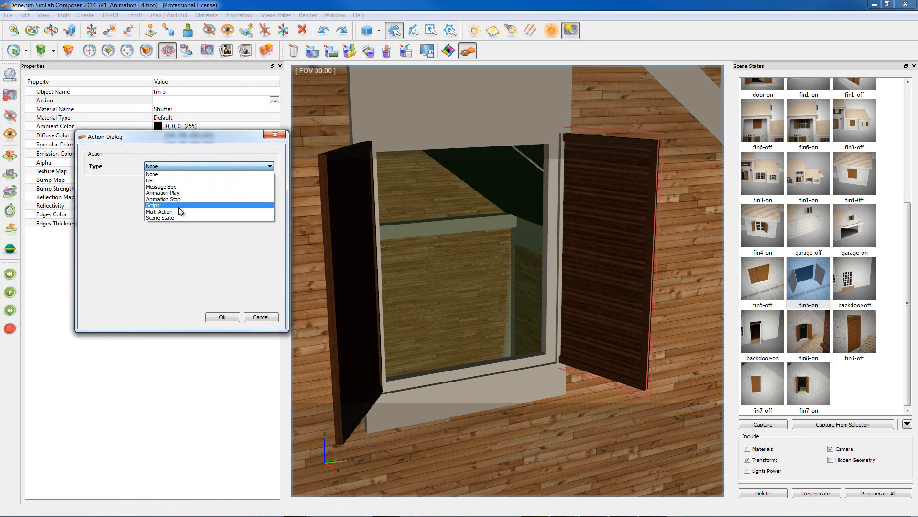
- Change fin-5's action type to Multi Action
{"action": "left_click", "coordinate": [160, 211]}
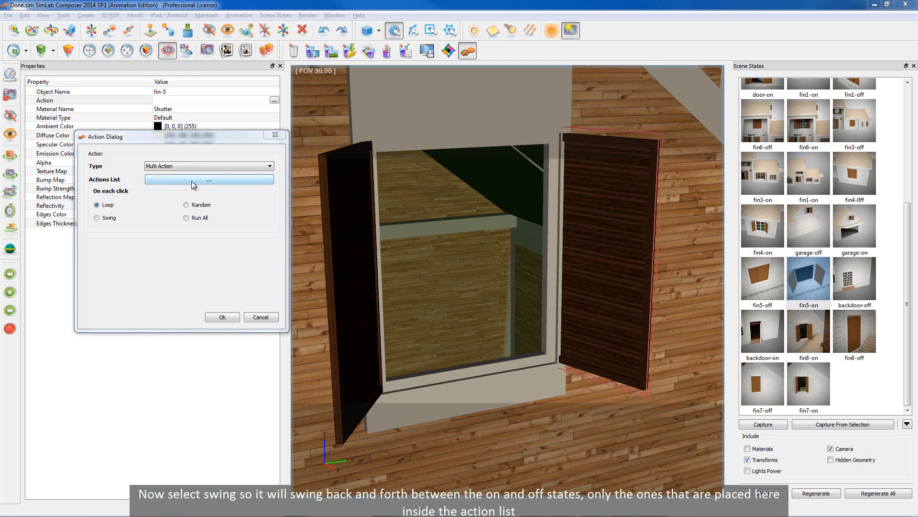
{"action": "left_click", "coordinate": [208, 179]}
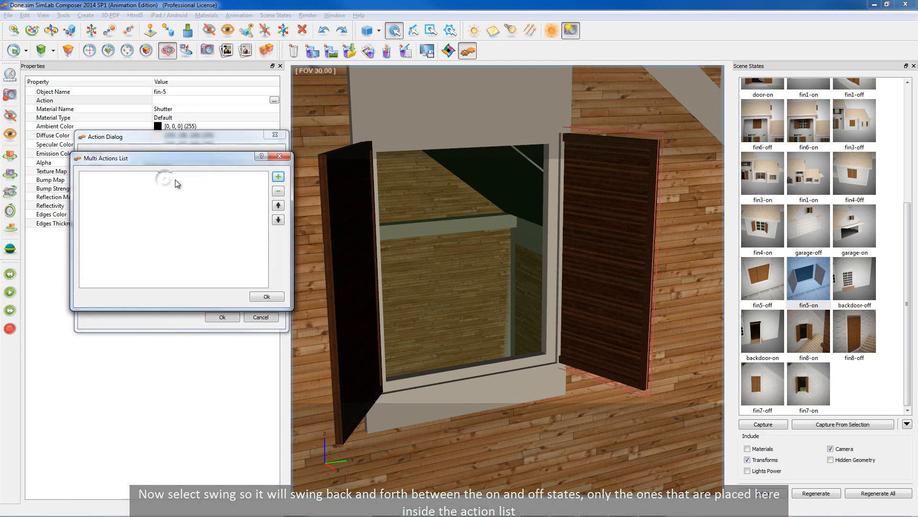
{"action": "left_click", "coordinate": [266, 295]}
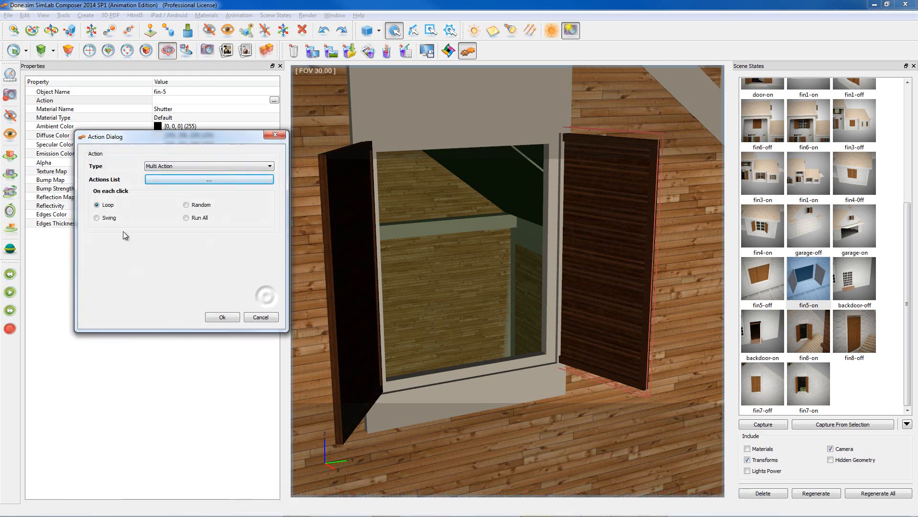
- Try the Loop, Random and Run All modes, then settle on Swing
{"action": "left_click", "coordinate": [96, 217]}
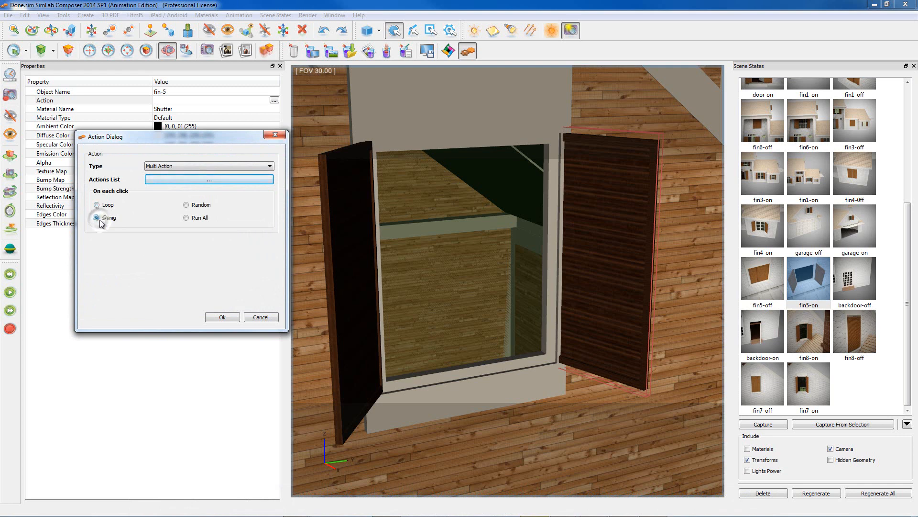
{"action": "left_click", "coordinate": [96, 217]}
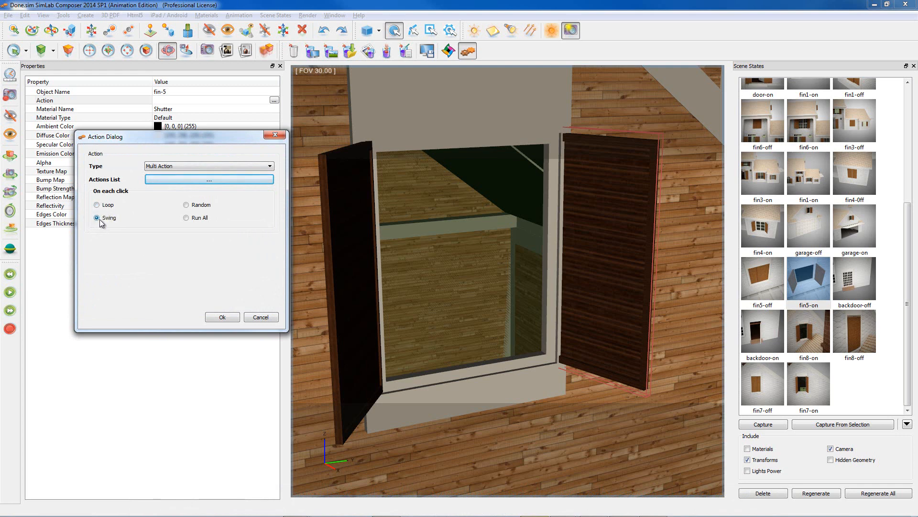
{"action": "left_click", "coordinate": [97, 204]}
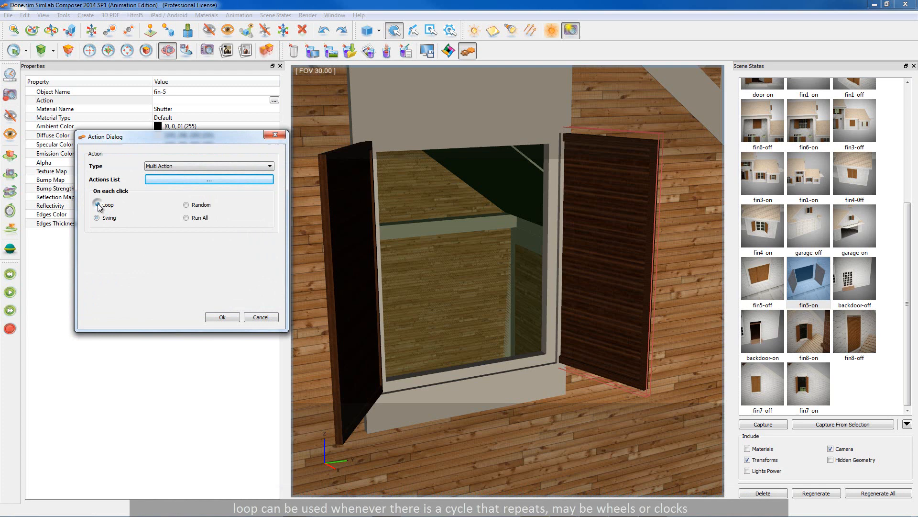
{"action": "left_click", "coordinate": [97, 205]}
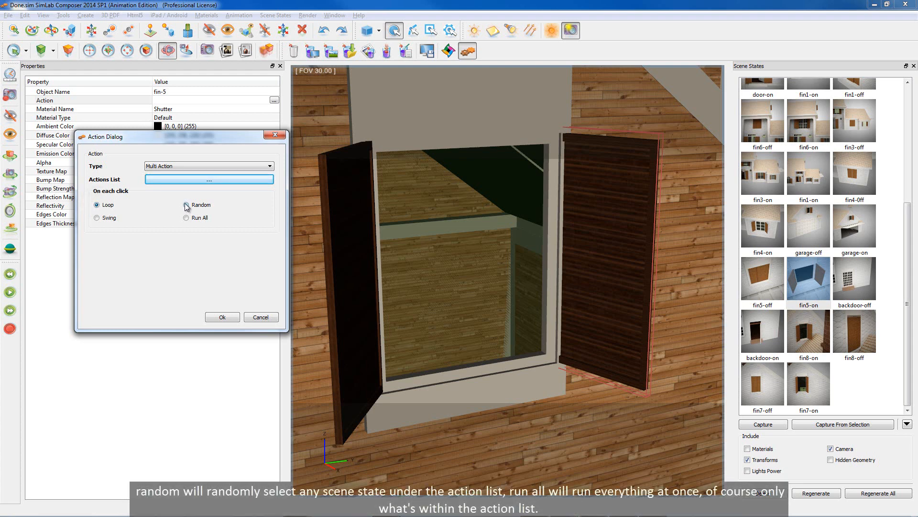
{"action": "left_click", "coordinate": [186, 204]}
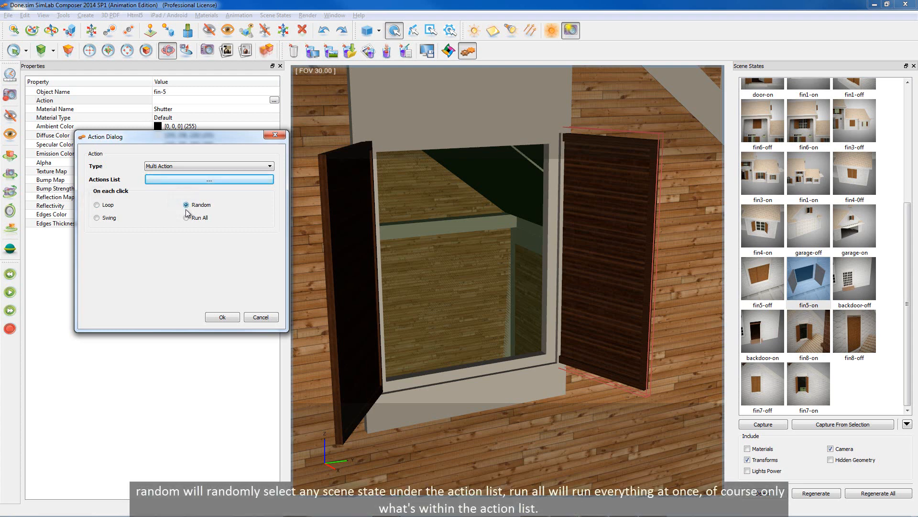
{"action": "left_click", "coordinate": [187, 217]}
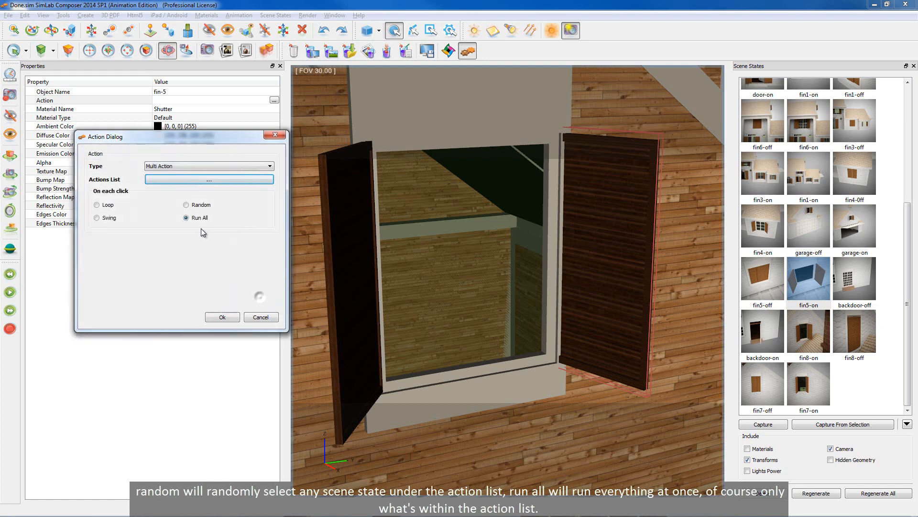
{"action": "left_click", "coordinate": [96, 217]}
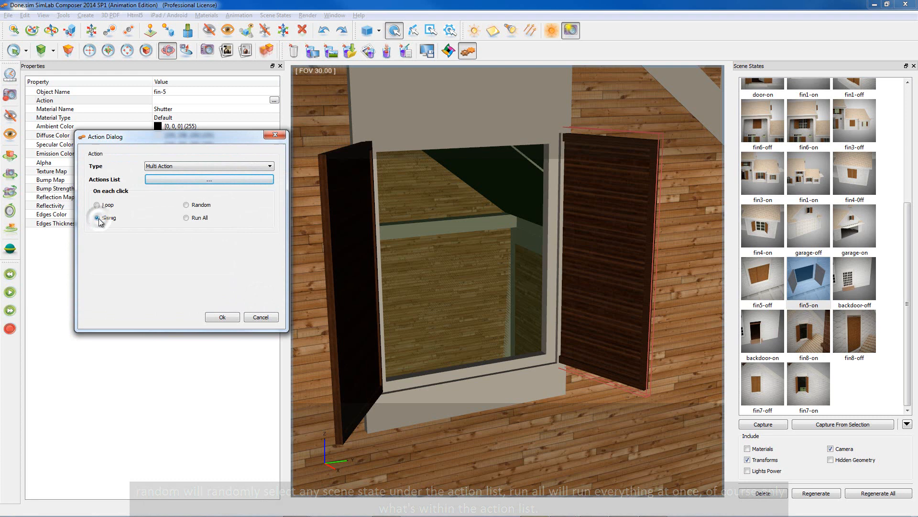
{"action": "left_click", "coordinate": [209, 179]}
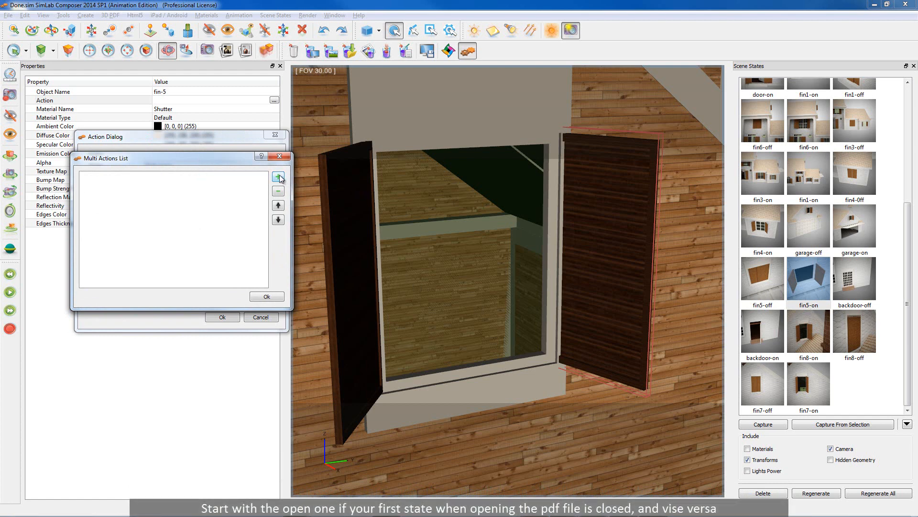
- Add a Scene State action named fin5-on to the Multi Actions List
{"action": "left_click", "coordinate": [278, 177]}
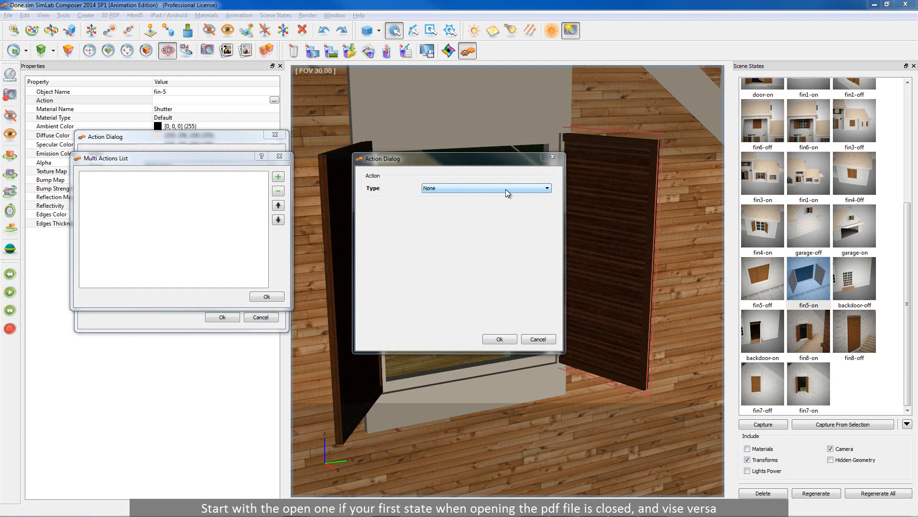
{"action": "left_click", "coordinate": [486, 188]}
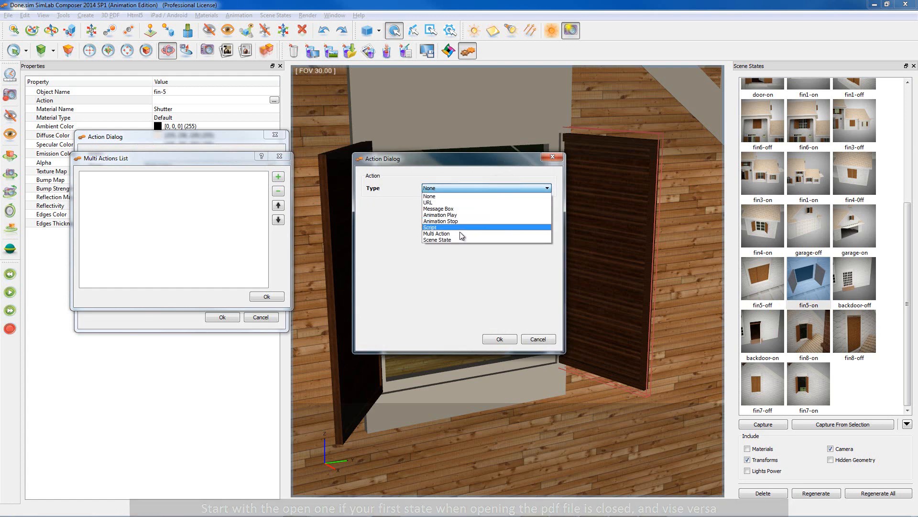
{"action": "left_click", "coordinate": [437, 240]}
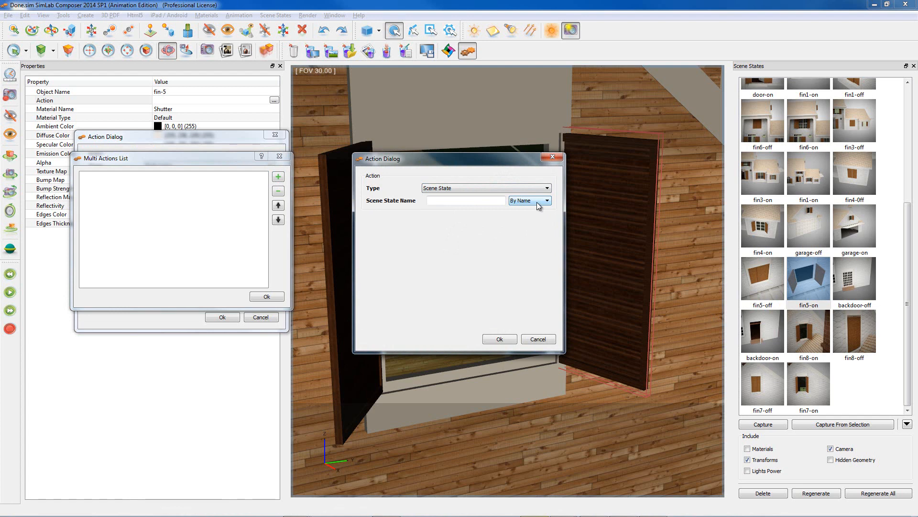
{"action": "left_click", "coordinate": [545, 200]}
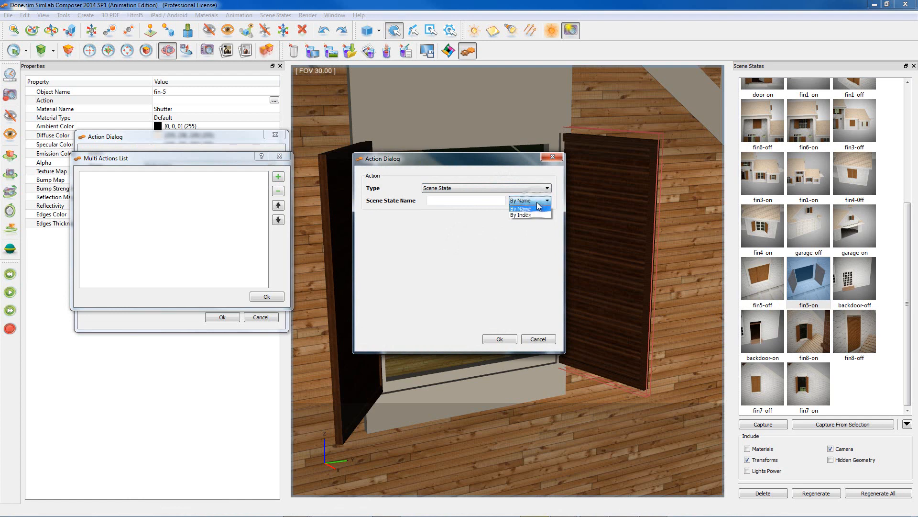
{"action": "left_click", "coordinate": [519, 200]}
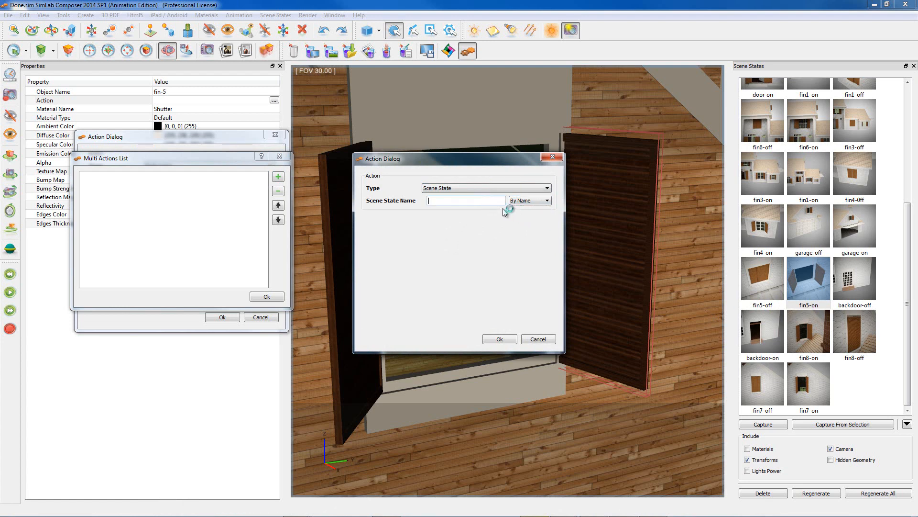
{"action": "type", "text": "f"}
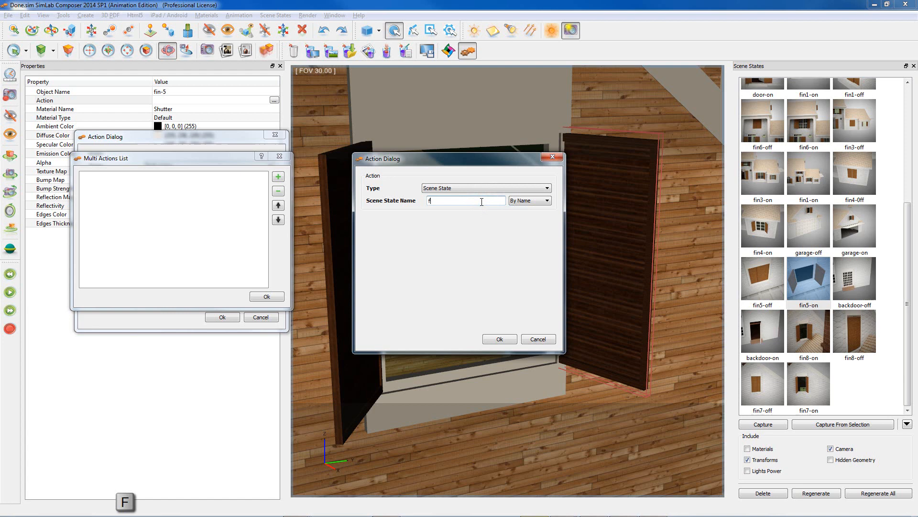
{"action": "type", "text": "in5"}
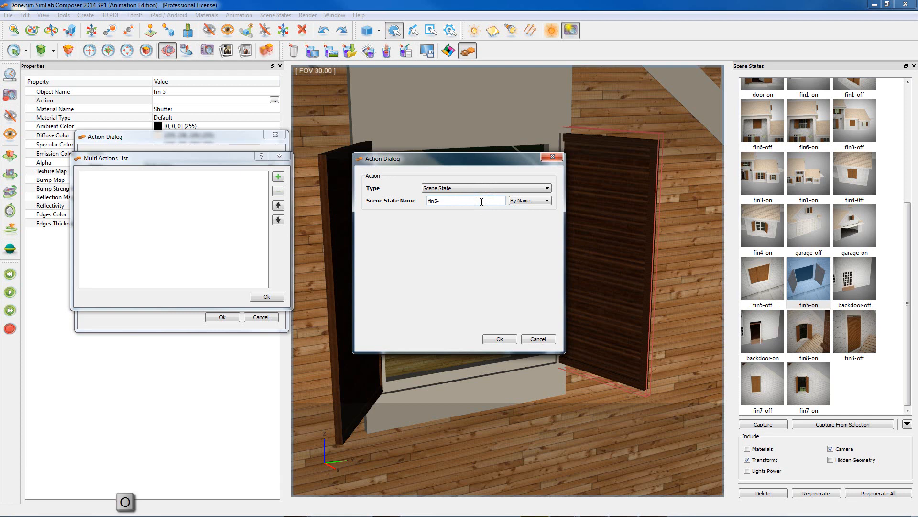
{"action": "type", "text": "-on"}
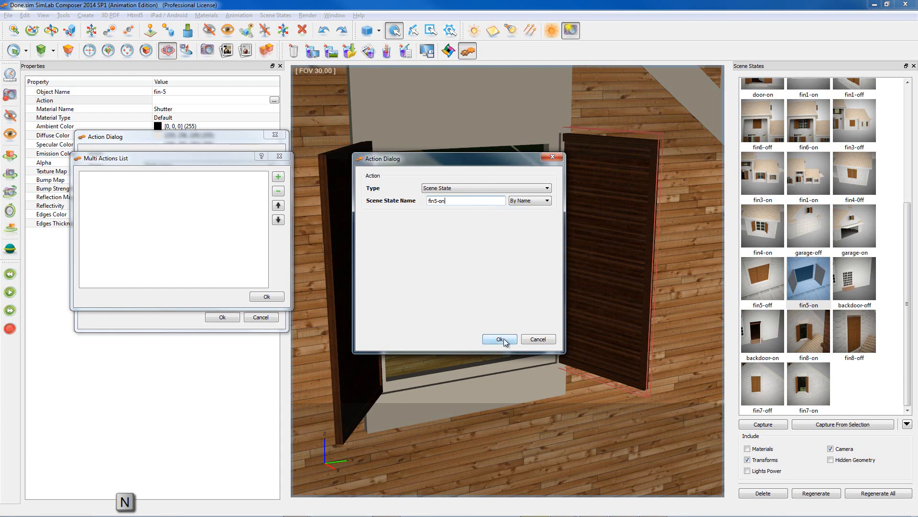
{"action": "left_click", "coordinate": [499, 339]}
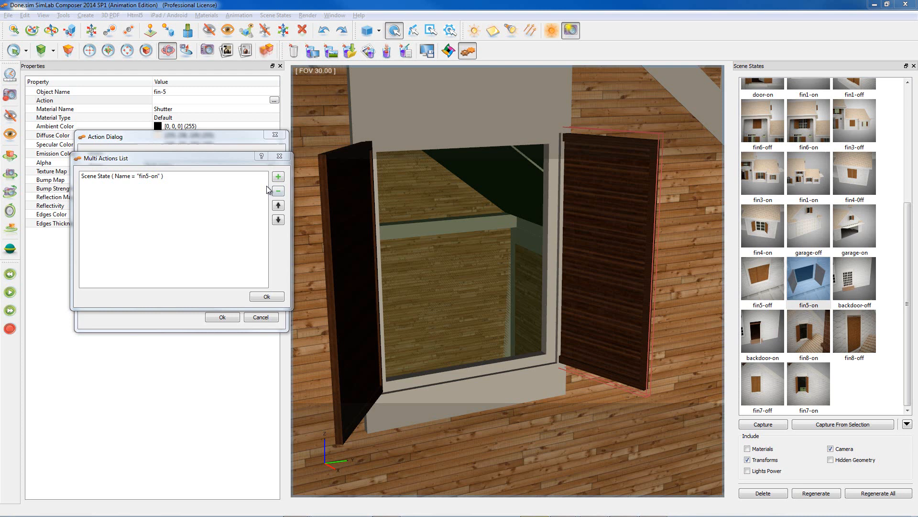
{"action": "mouse_move", "coordinate": [279, 176]}
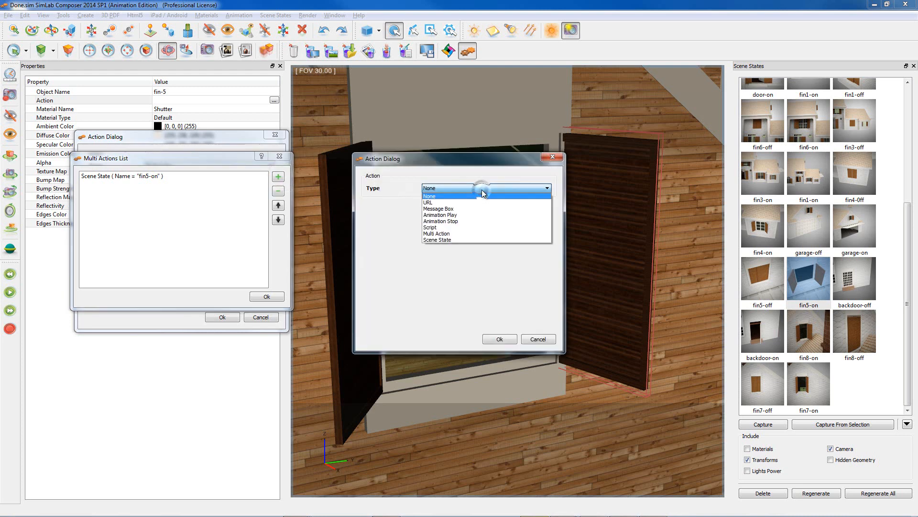
- Add a fin5-off Scene State action, then confirm the fin-5 Multi Actions List and Action dialog
{"action": "left_click", "coordinate": [437, 240]}
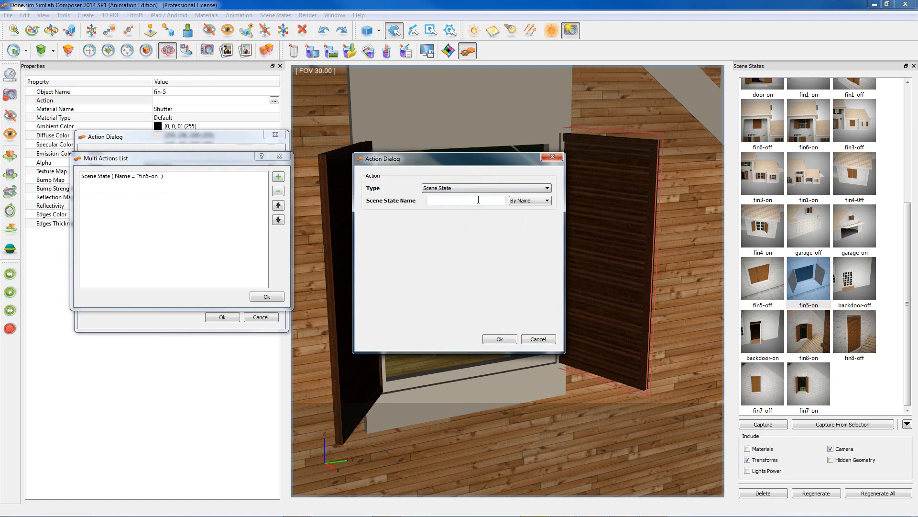
{"action": "type", "text": "fin"}
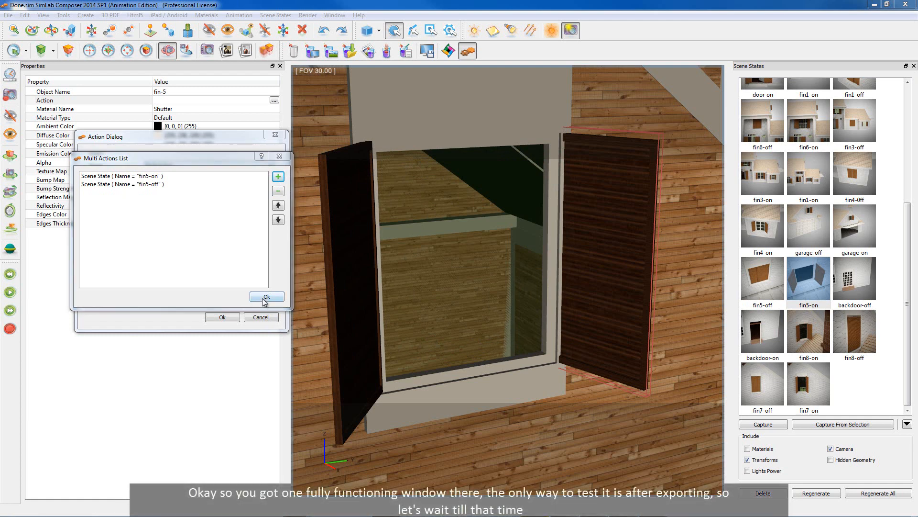
{"action": "left_click", "coordinate": [267, 297]}
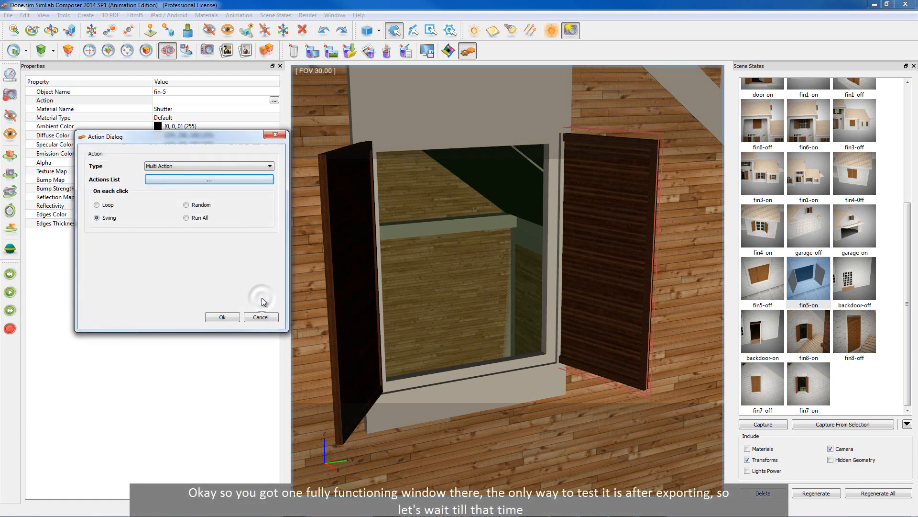
{"action": "left_click", "coordinate": [221, 317]}
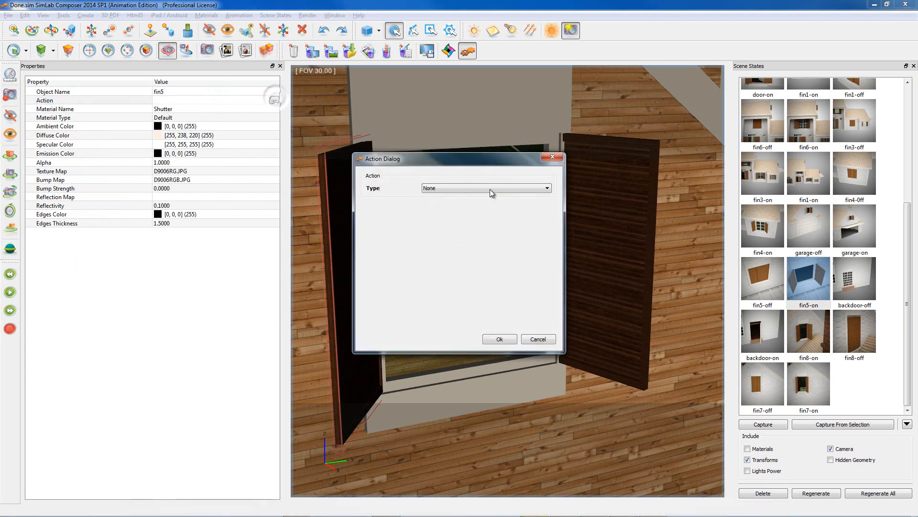
- Set shutter fin5's action to Multi Action and add a fin5-on Scene State action
{"action": "left_click", "coordinate": [485, 187]}
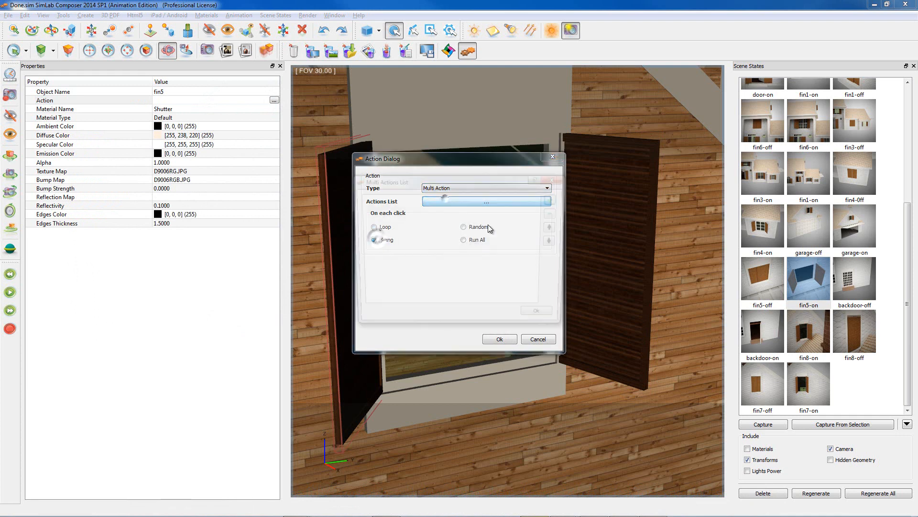
{"action": "left_click", "coordinate": [486, 188]}
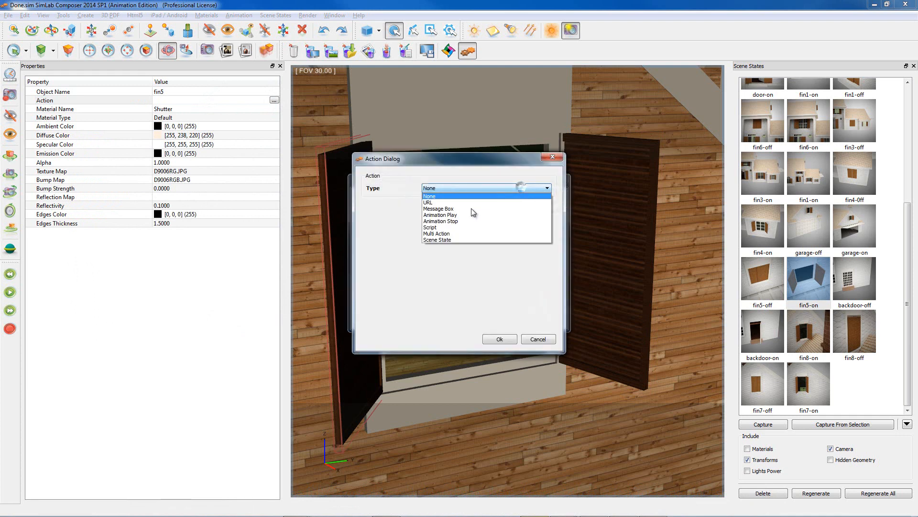
{"action": "left_click", "coordinate": [437, 240]}
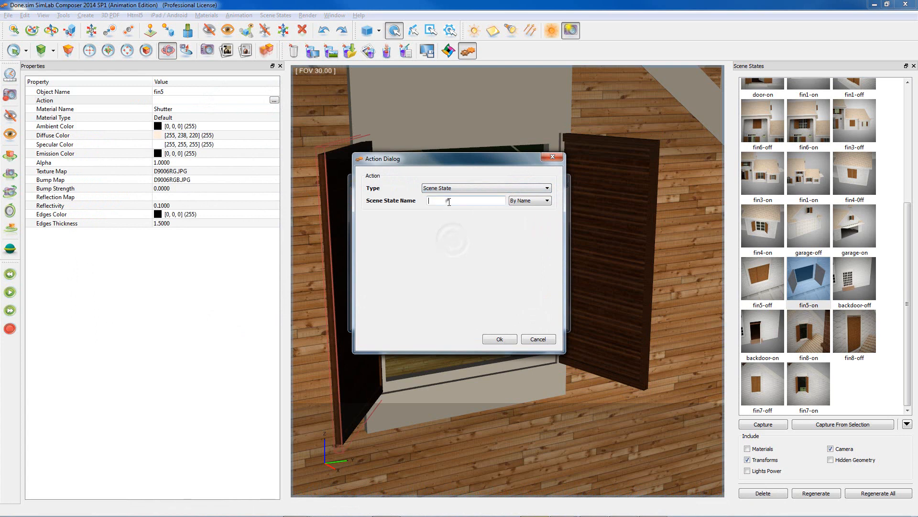
{"action": "key", "text": "ctrl+v"}
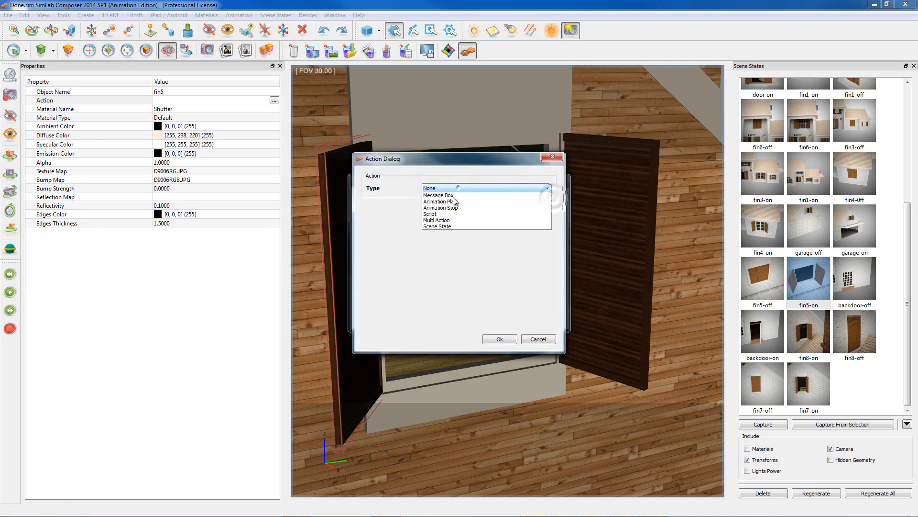
- Add the fin5-off Scene State action, confirm both dialogs, and show the closed shutters
{"action": "left_click", "coordinate": [437, 227]}
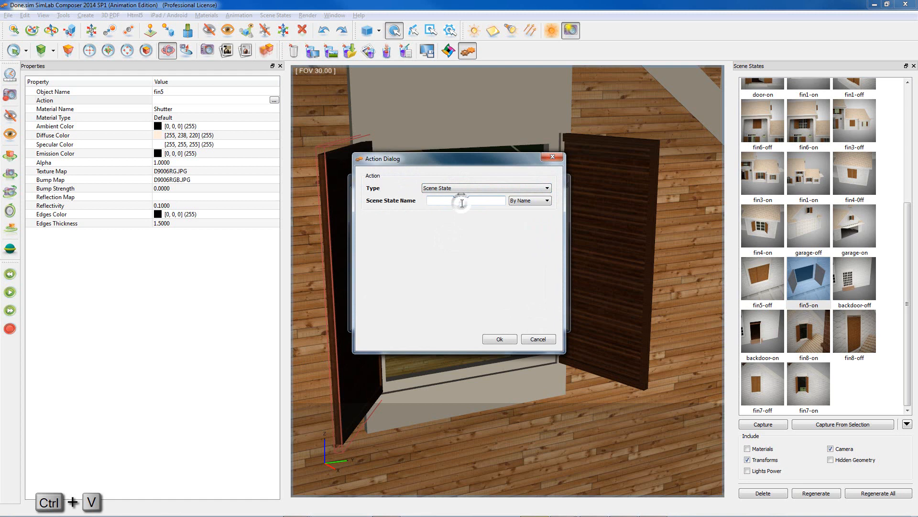
{"action": "type", "text": "fin5-o"}
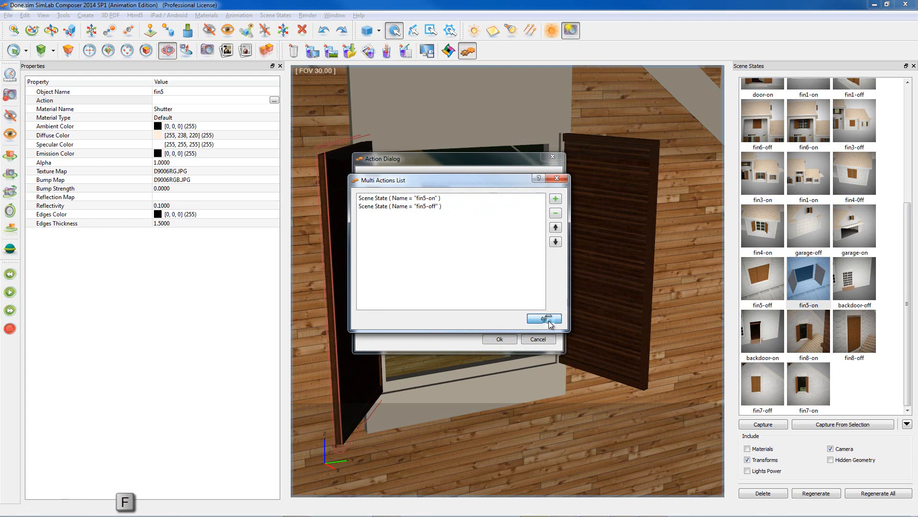
{"action": "left_click", "coordinate": [543, 318]}
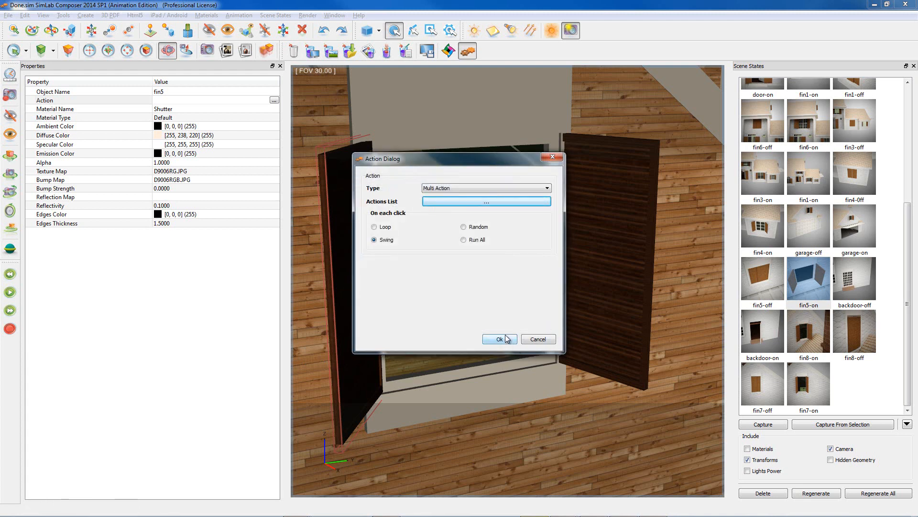
{"action": "left_click", "coordinate": [498, 339]}
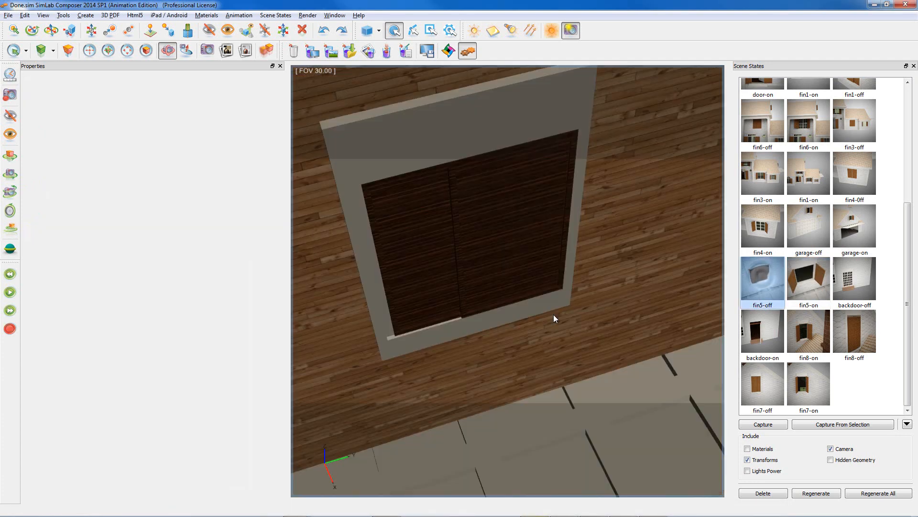
{"action": "left_click", "coordinate": [809, 280]}
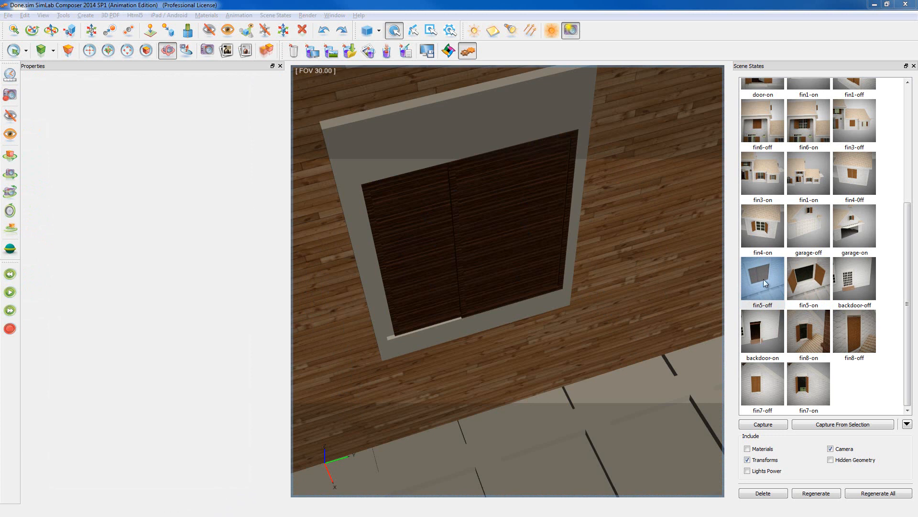
- Apply the garage-off scene state and open the garage door's Action dialog
{"action": "left_click", "coordinate": [763, 278]}
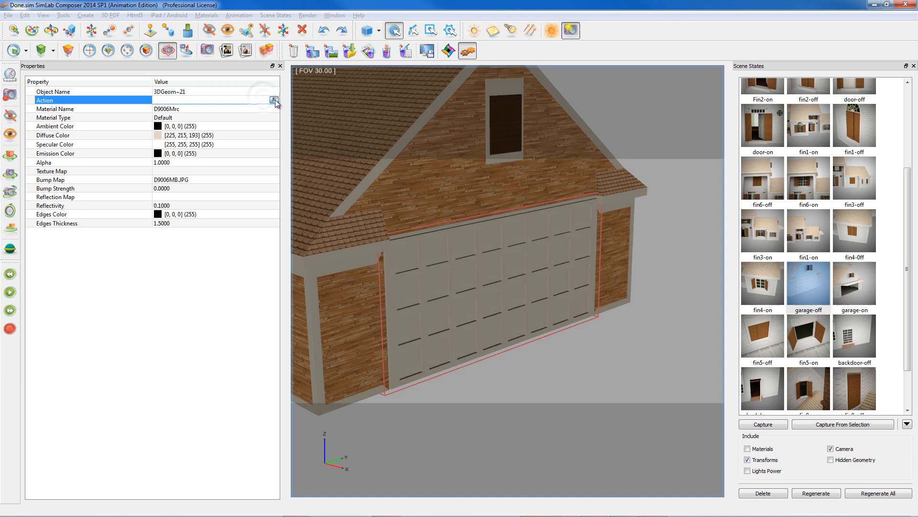
{"action": "left_click", "coordinate": [274, 100]}
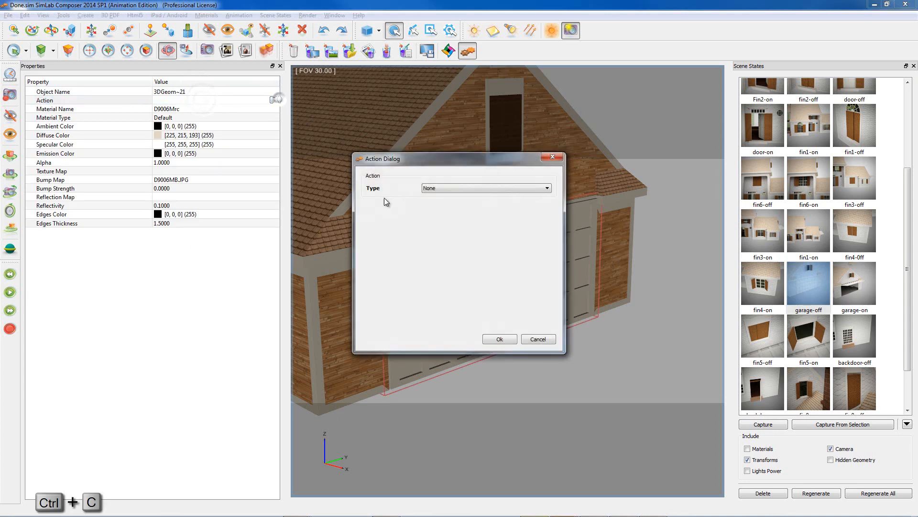
- Give the garage door a Multi Action holding two Scene State actions
{"action": "left_click", "coordinate": [485, 188]}
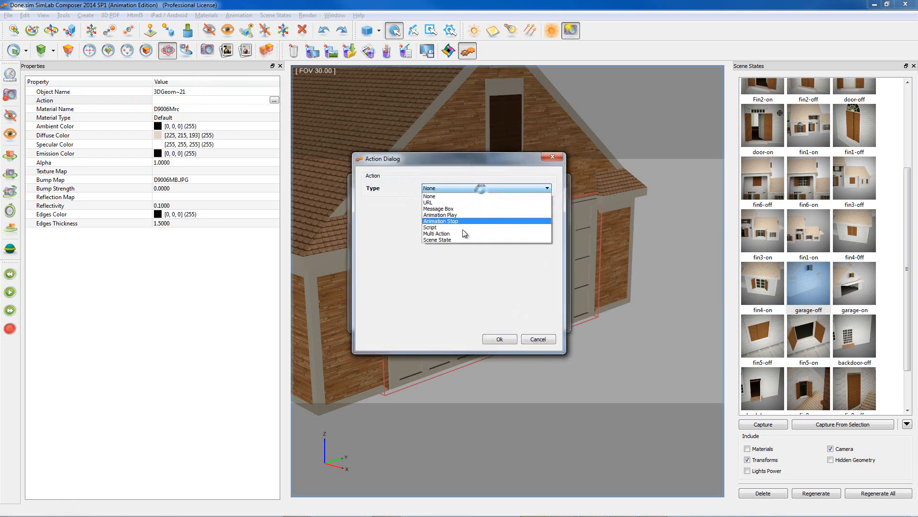
{"action": "left_click", "coordinate": [437, 240]}
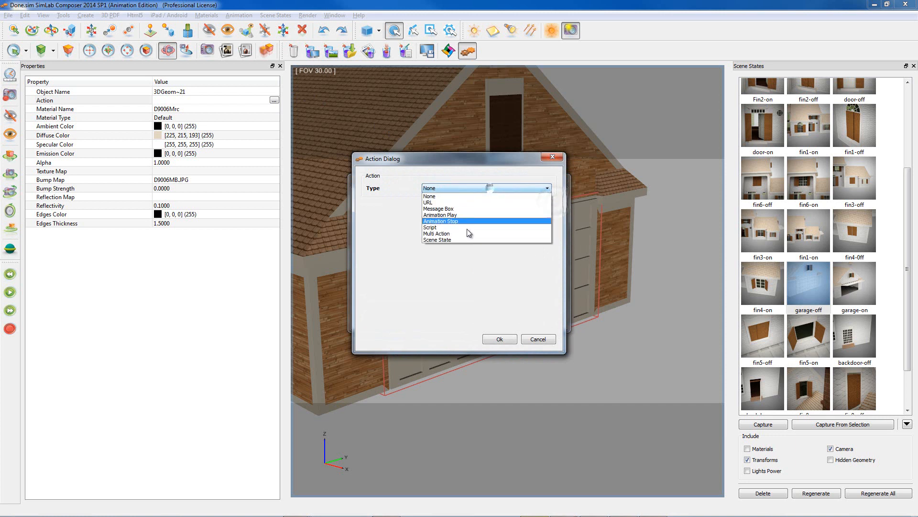
{"action": "left_click", "coordinate": [437, 240]}
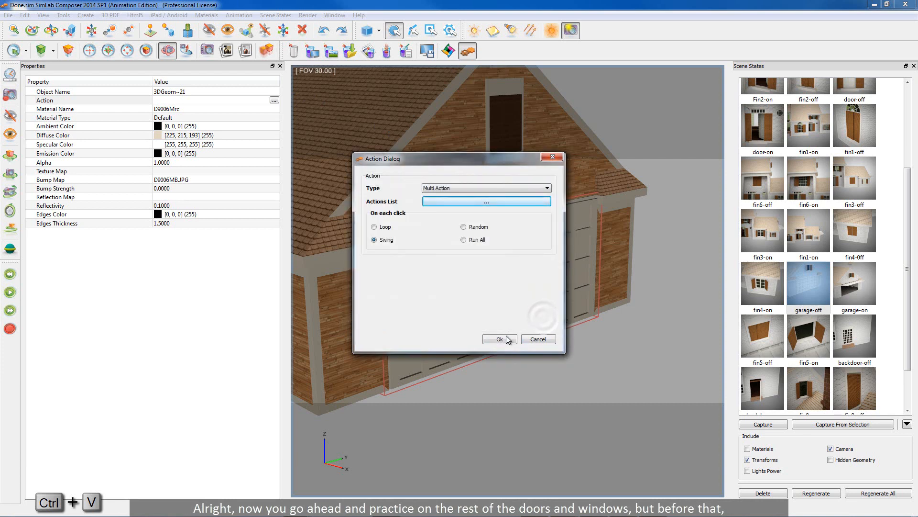
{"action": "left_click", "coordinate": [498, 339]}
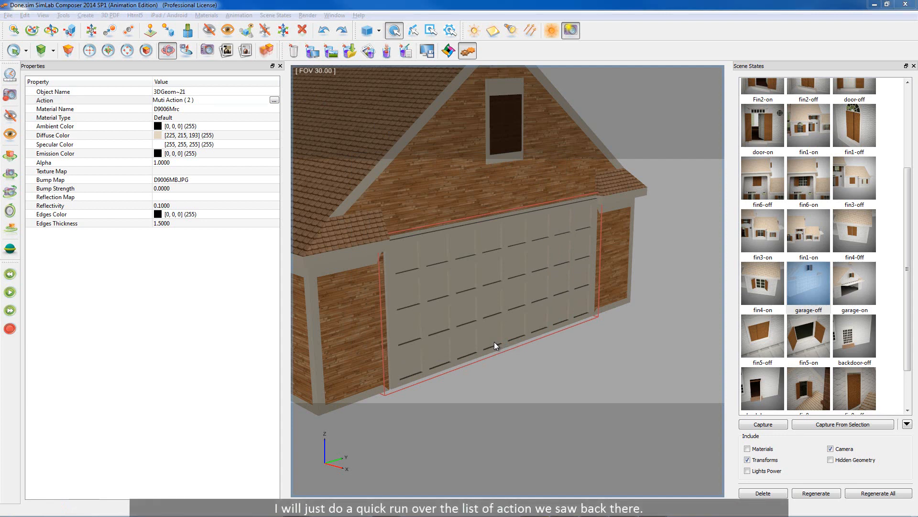
{"action": "mouse_move", "coordinate": [287, 138]}
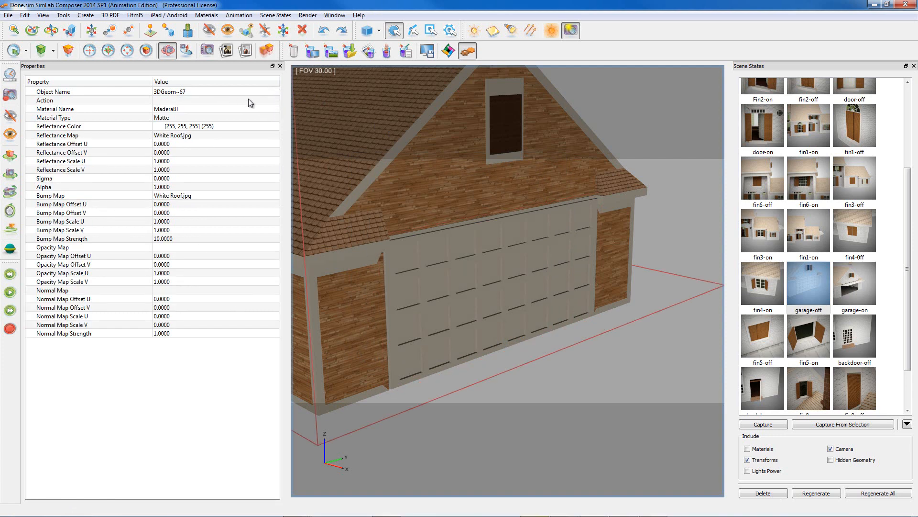
{"action": "left_click", "coordinate": [272, 99]}
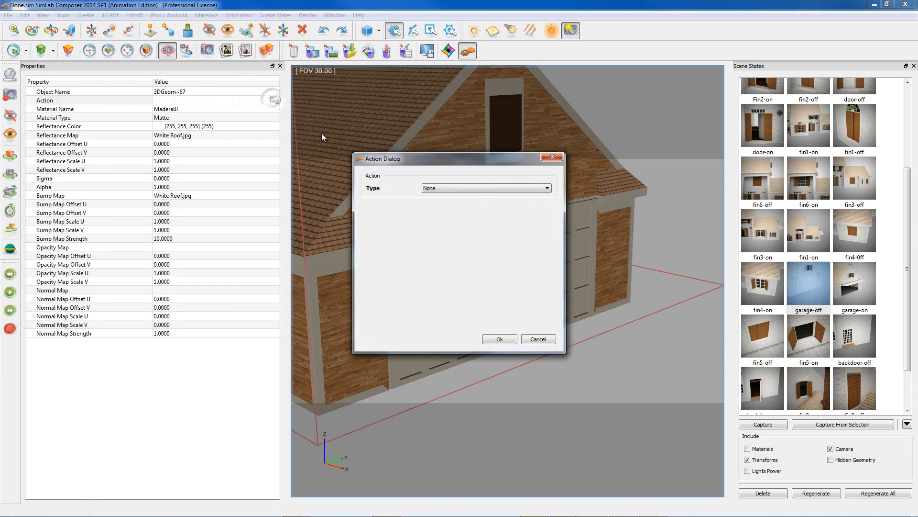
- Give wall piece 3DGeom~67 a URL action linking to the SimLab 3D PDF samples page
{"action": "left_click", "coordinate": [485, 188]}
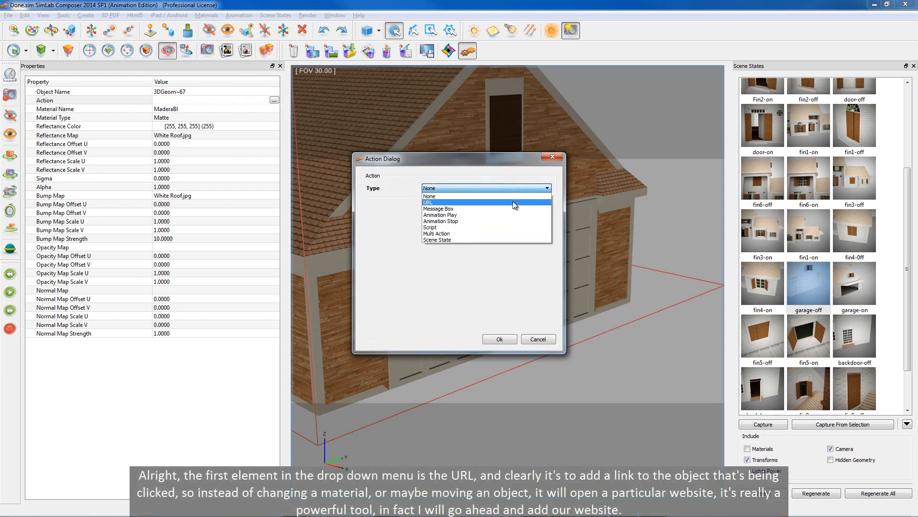
{"action": "left_click", "coordinate": [485, 187]}
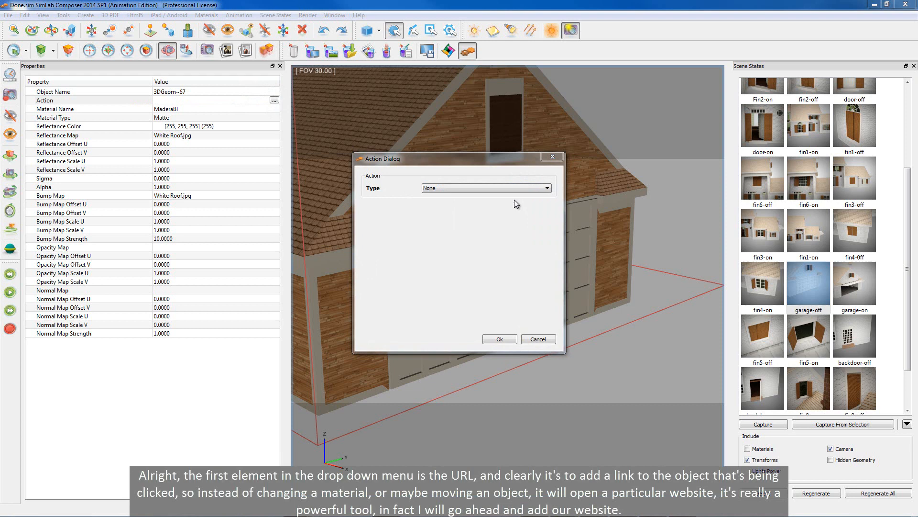
{"action": "left_click", "coordinate": [485, 188]}
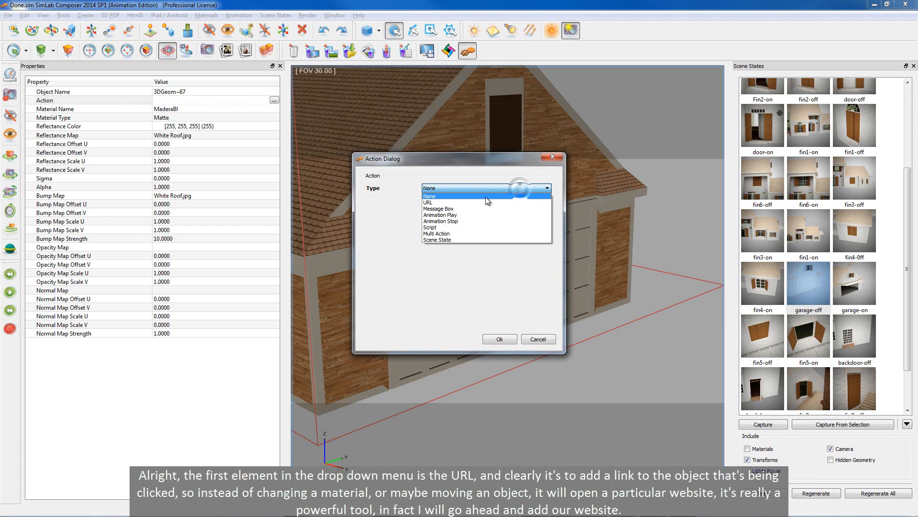
{"action": "left_click", "coordinate": [428, 202]}
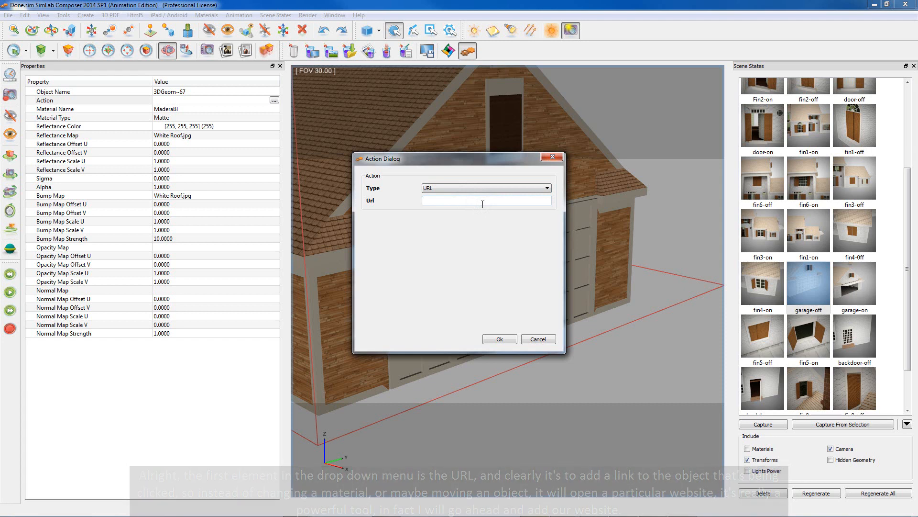
{"action": "key", "text": "ctrl+v"}
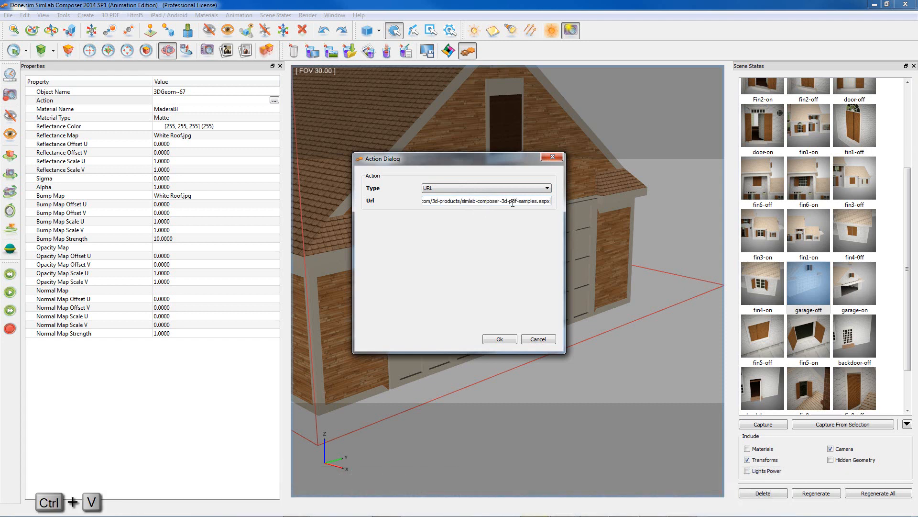
{"action": "left_click", "coordinate": [498, 338]}
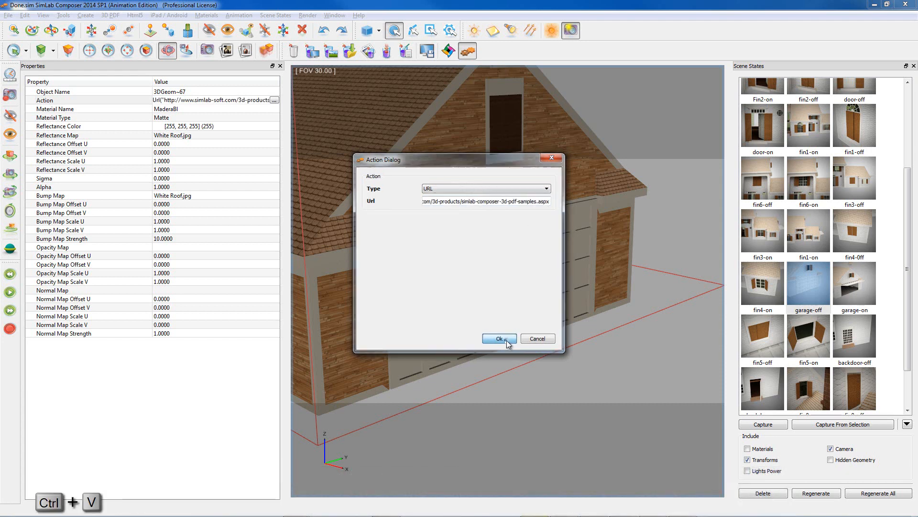
{"action": "left_click", "coordinate": [499, 339]}
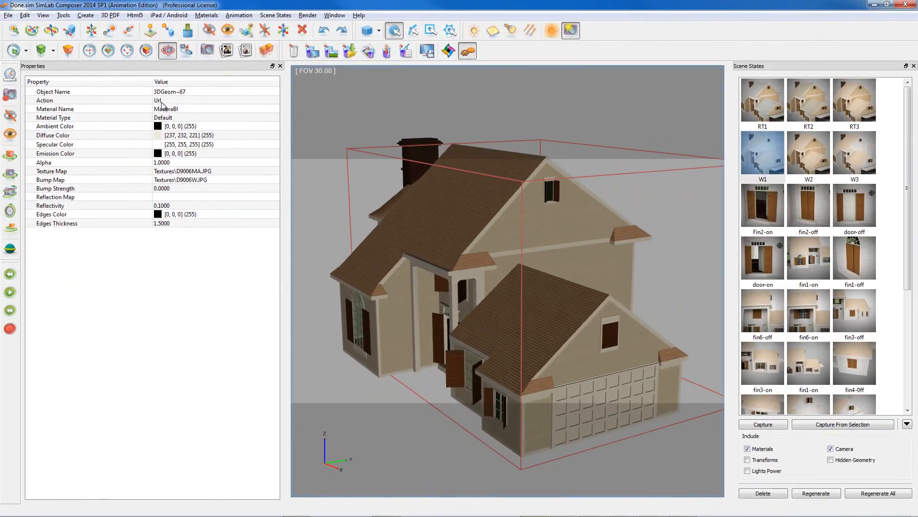
- Give roof piece 3DGeom~3562 a Message Box action titled 'Roof' with message 'Made by ....etc'
{"action": "left_click", "coordinate": [854, 153]}
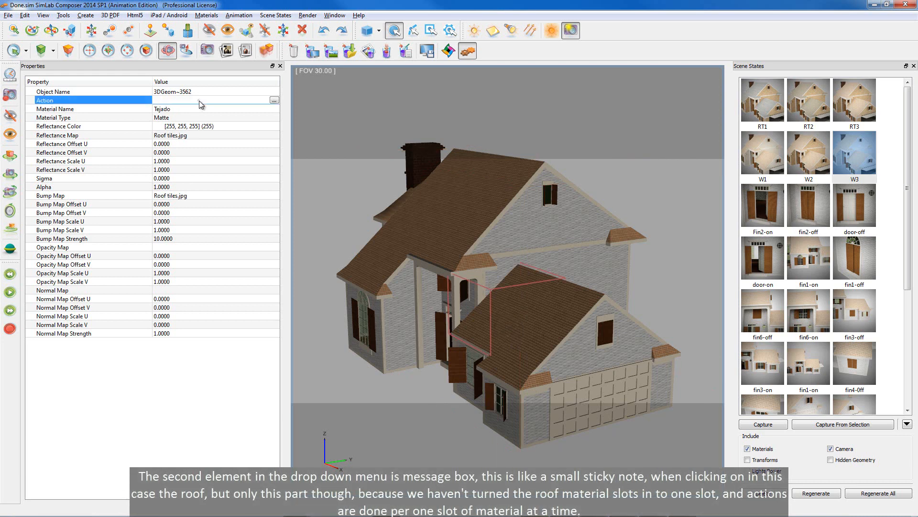
{"action": "left_click", "coordinate": [274, 100]}
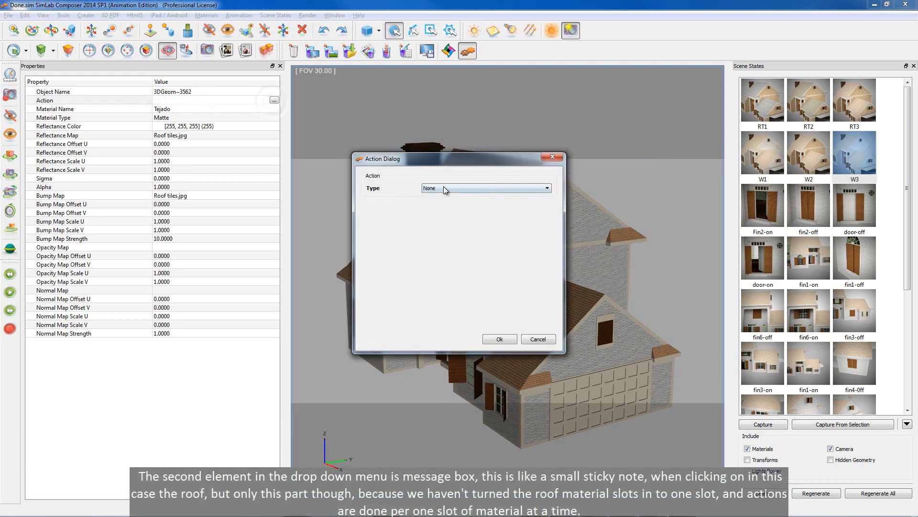
{"action": "left_click", "coordinate": [485, 187]}
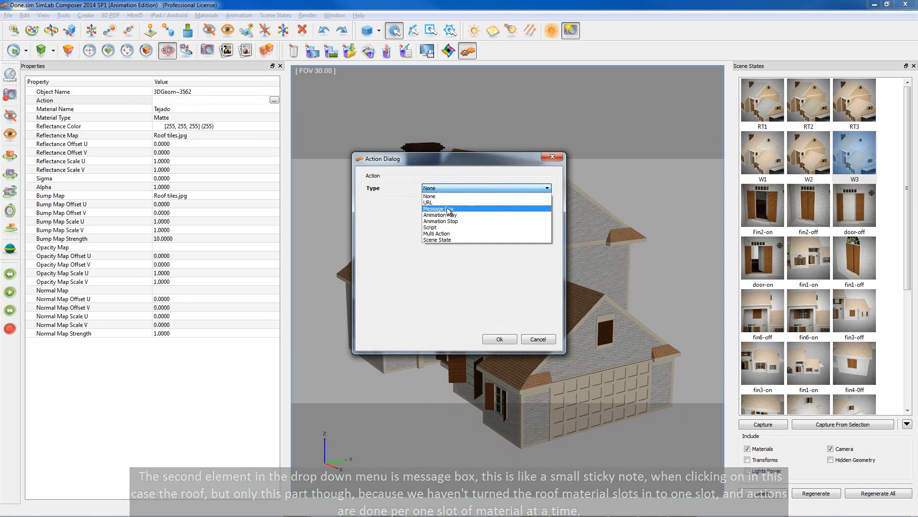
{"action": "left_click", "coordinate": [438, 208]}
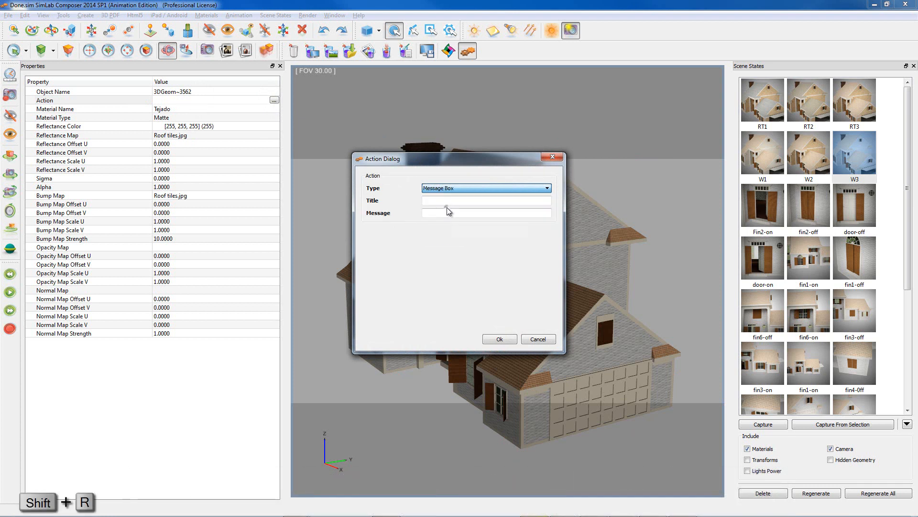
{"action": "type", "text": "Roof"}
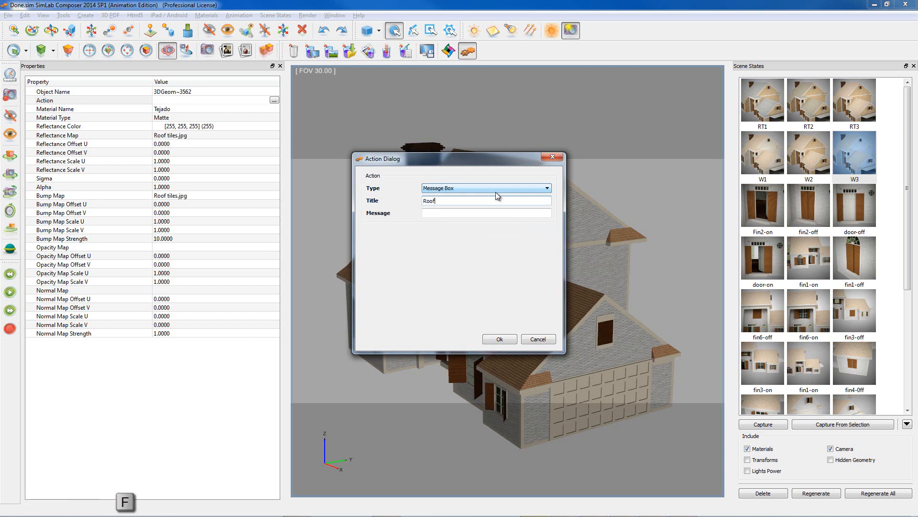
{"action": "type", "text": "M"}
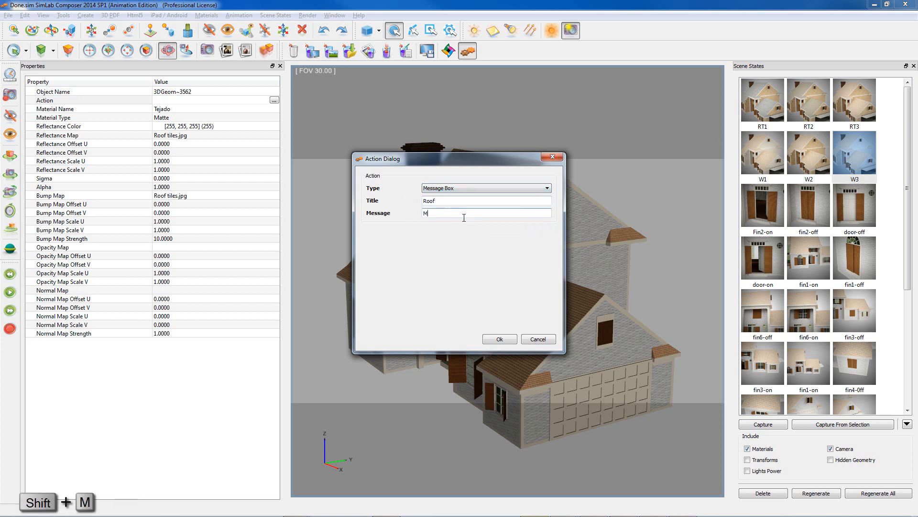
{"action": "type", "text": "ade by ...etc"}
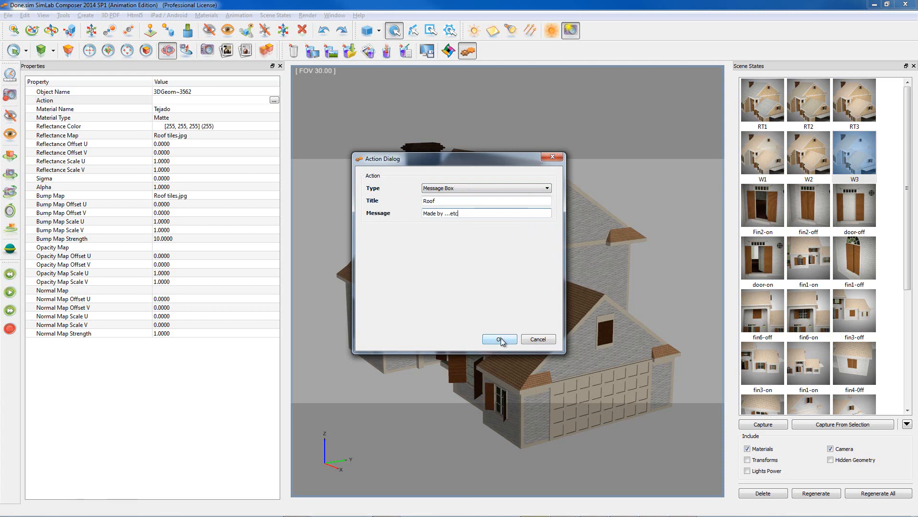
{"action": "left_click", "coordinate": [498, 339]}
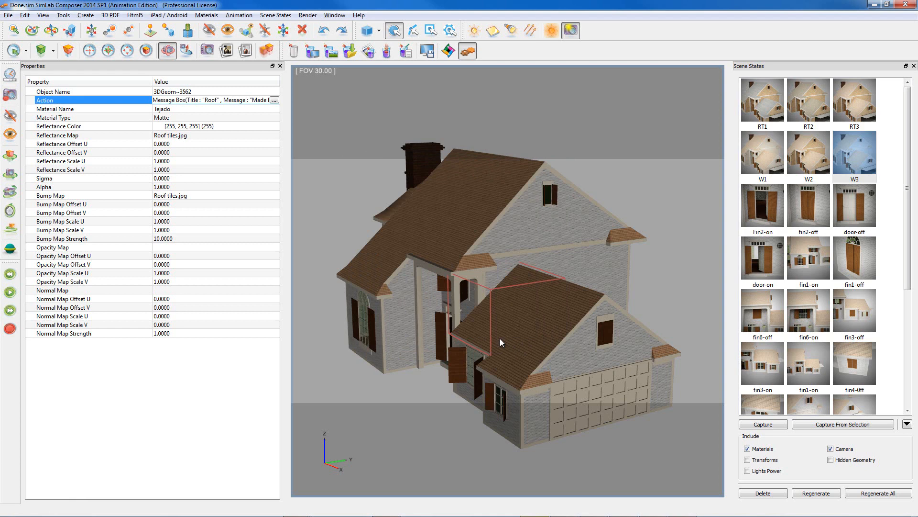
{"action": "mouse_move", "coordinate": [435, 251]}
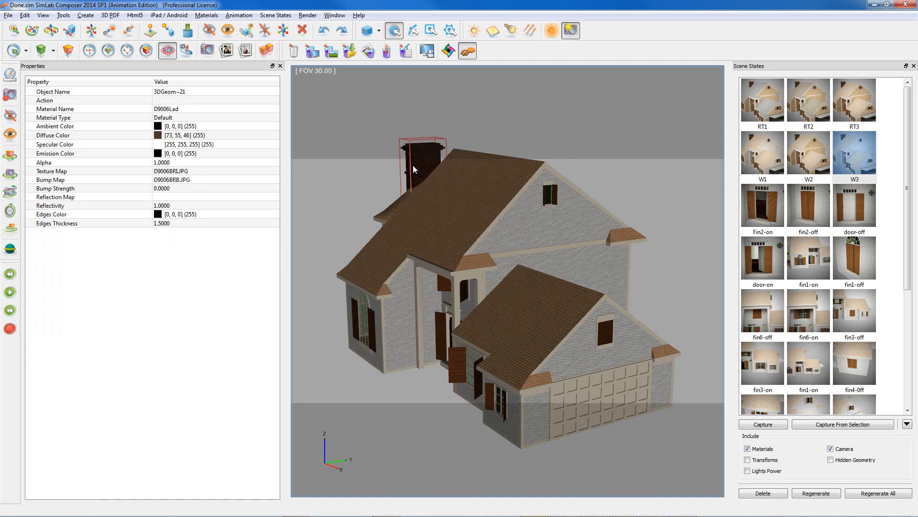
{"action": "mouse_move", "coordinate": [369, 142]}
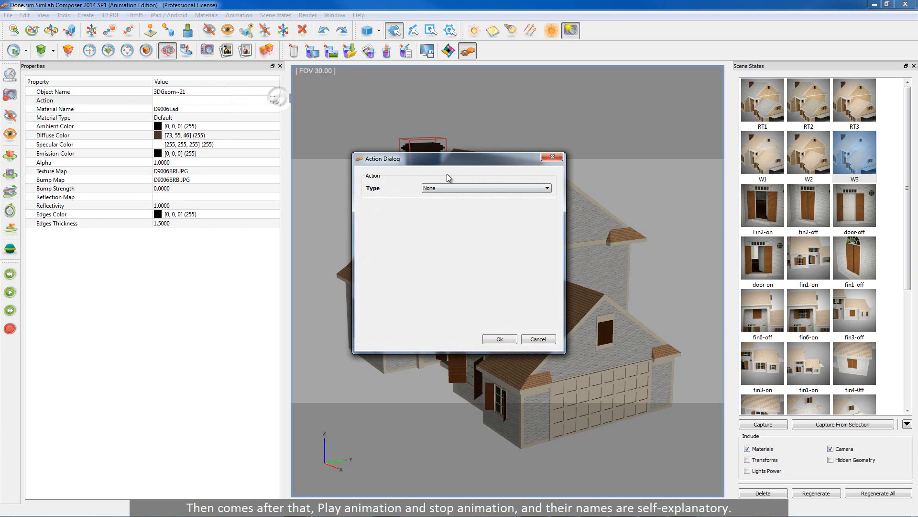
- Open the chimney's action Type list to review the available action kinds
{"action": "left_click", "coordinate": [485, 187]}
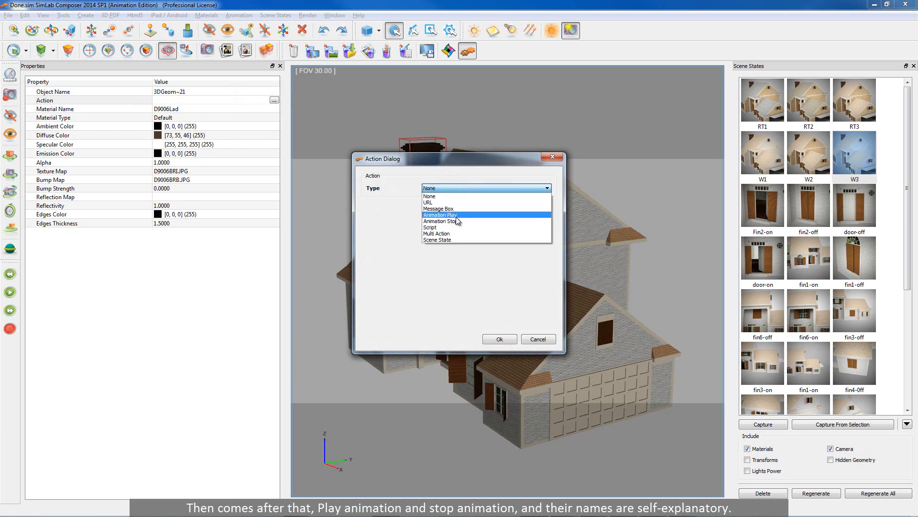
{"action": "mouse_move", "coordinate": [460, 222]}
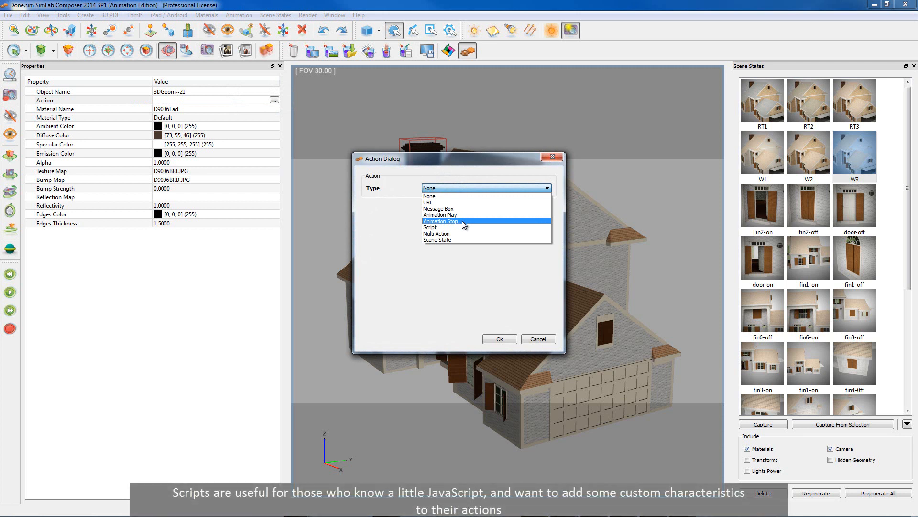
{"action": "mouse_move", "coordinate": [461, 227]}
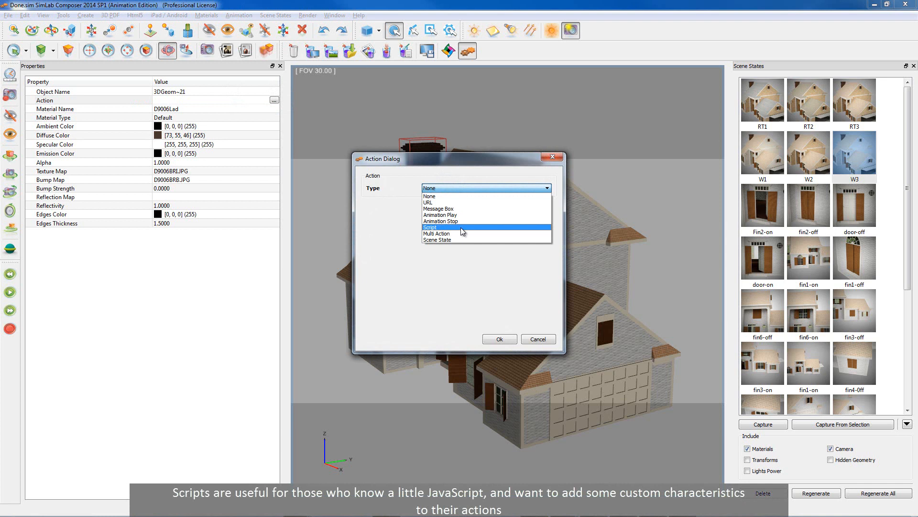
{"action": "mouse_move", "coordinate": [459, 234]}
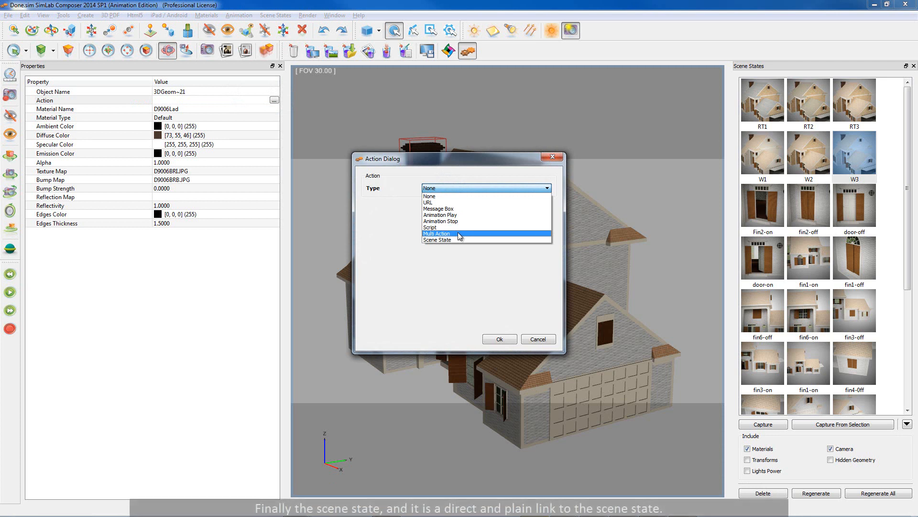
{"action": "mouse_move", "coordinate": [457, 240]}
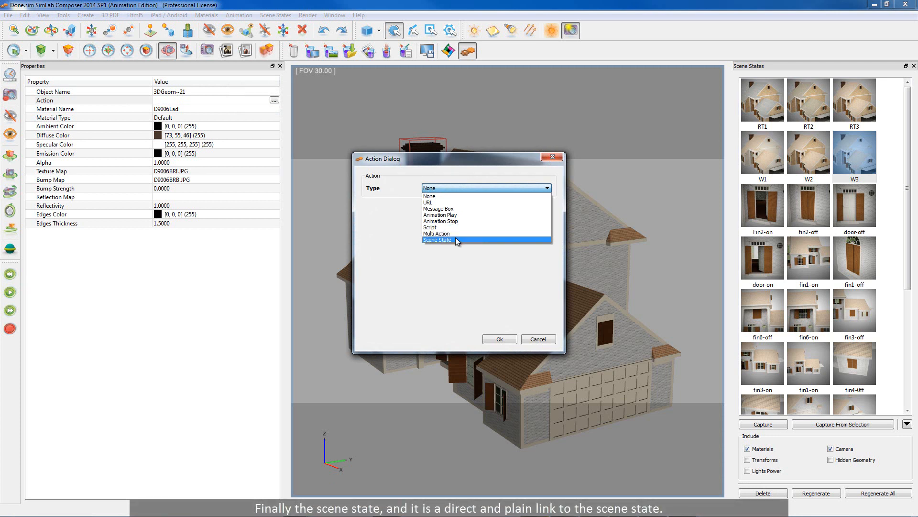